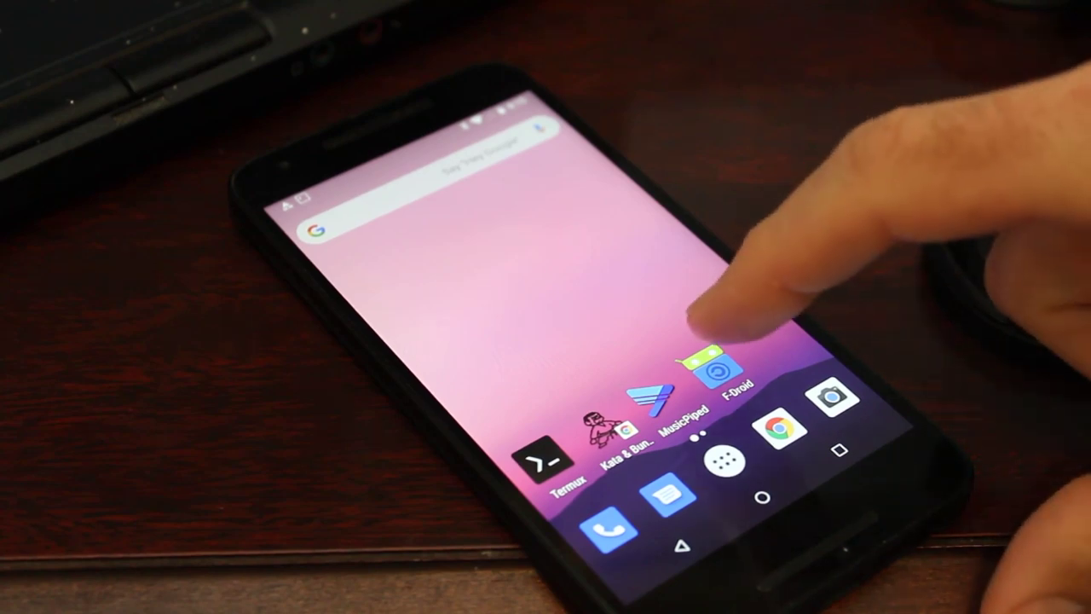
Search the F-Droid catalogue for 'synch' to find Syncthing Fork
click(713, 375)
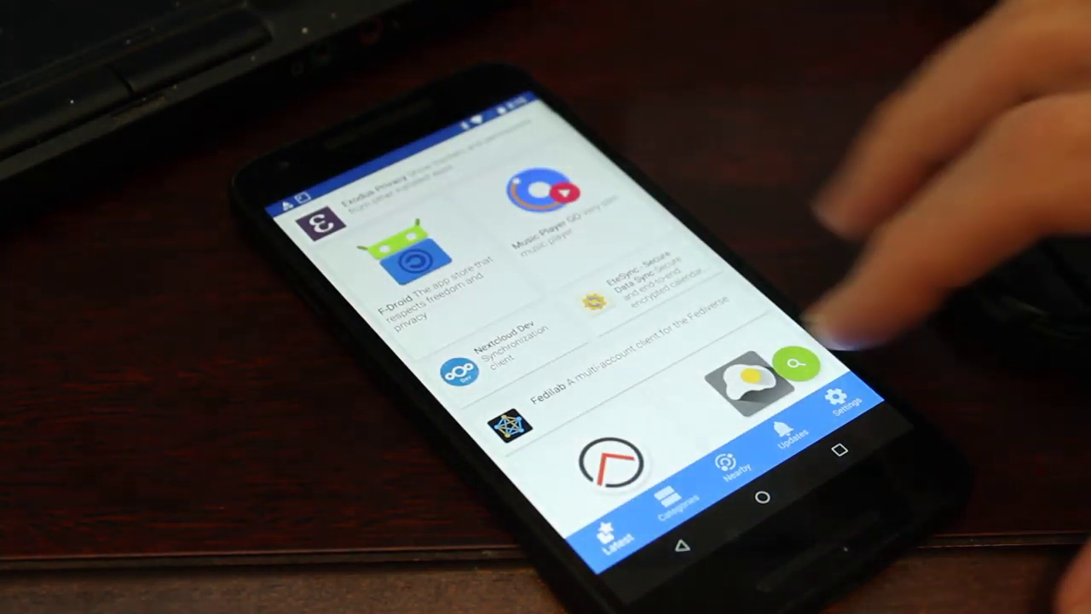
click(798, 361)
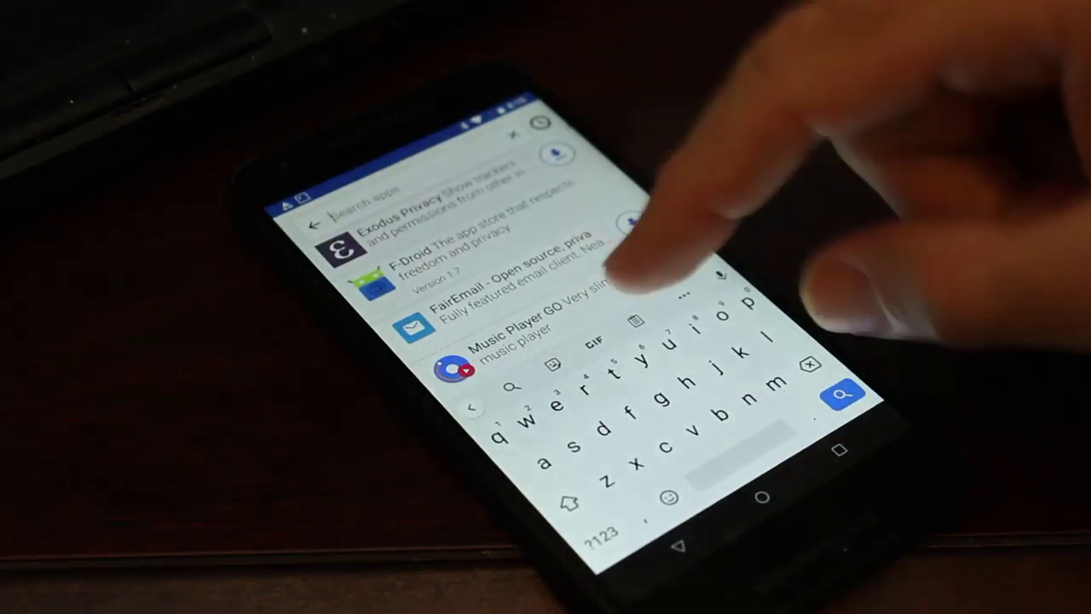
text(synchth)
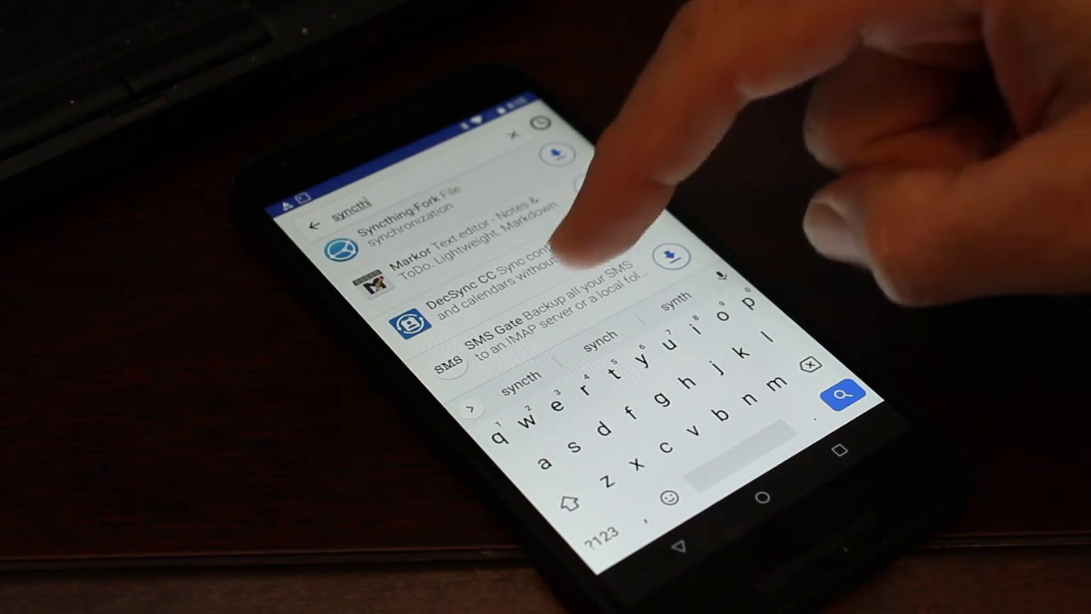
scroll(down, 3)
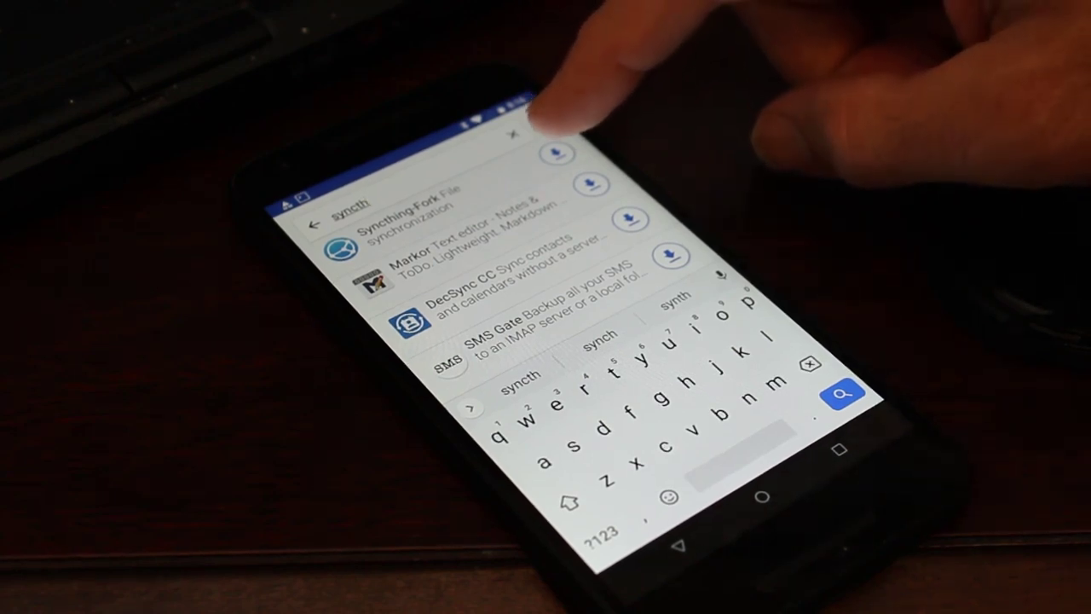
Download Syncthing Fork and begin its installation
click(557, 153)
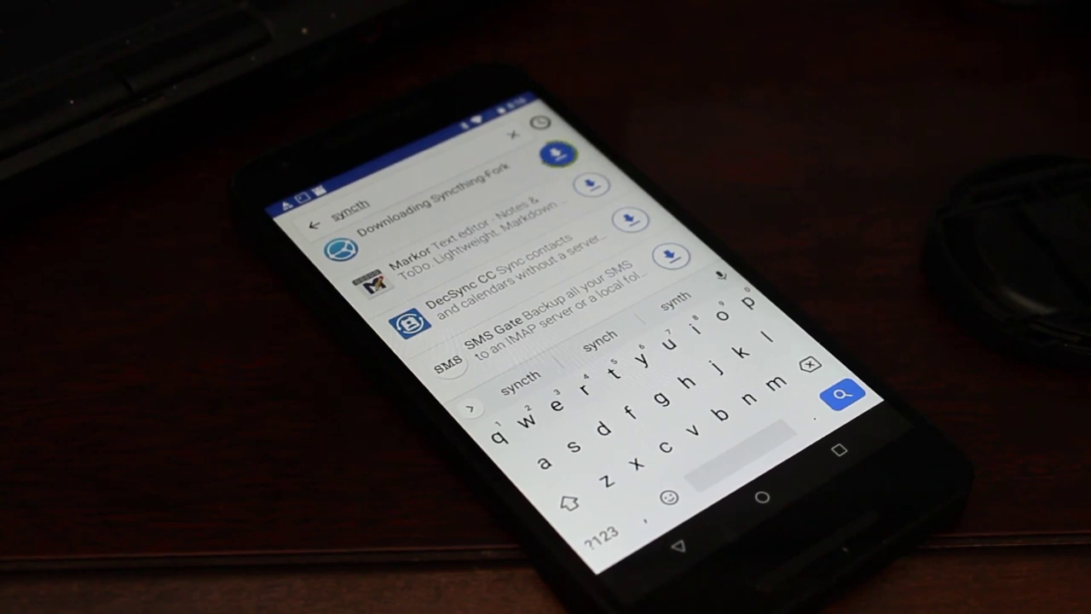
click(545, 158)
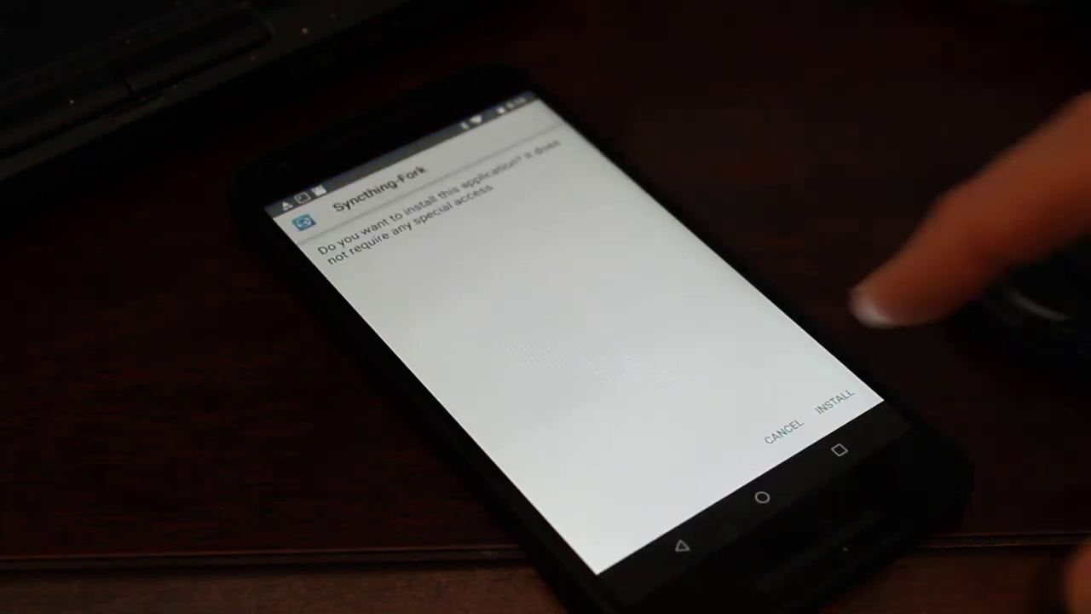
Confirm installing Syncthing Fork in the Android installer prompt
click(832, 421)
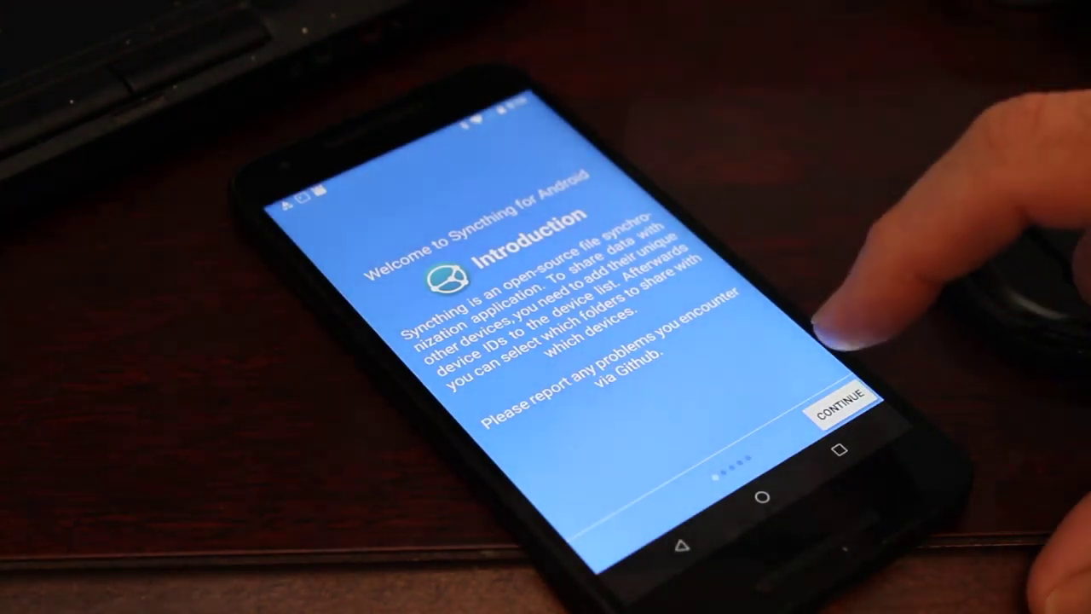
Continue past the welcome, grant storage access and allow always running in background
click(839, 416)
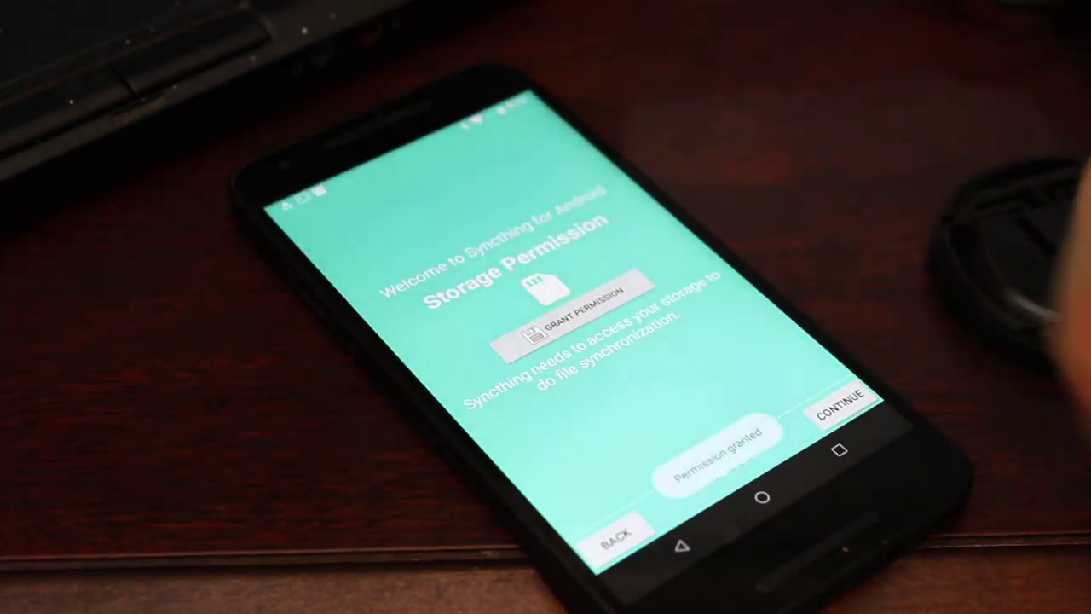
click(839, 414)
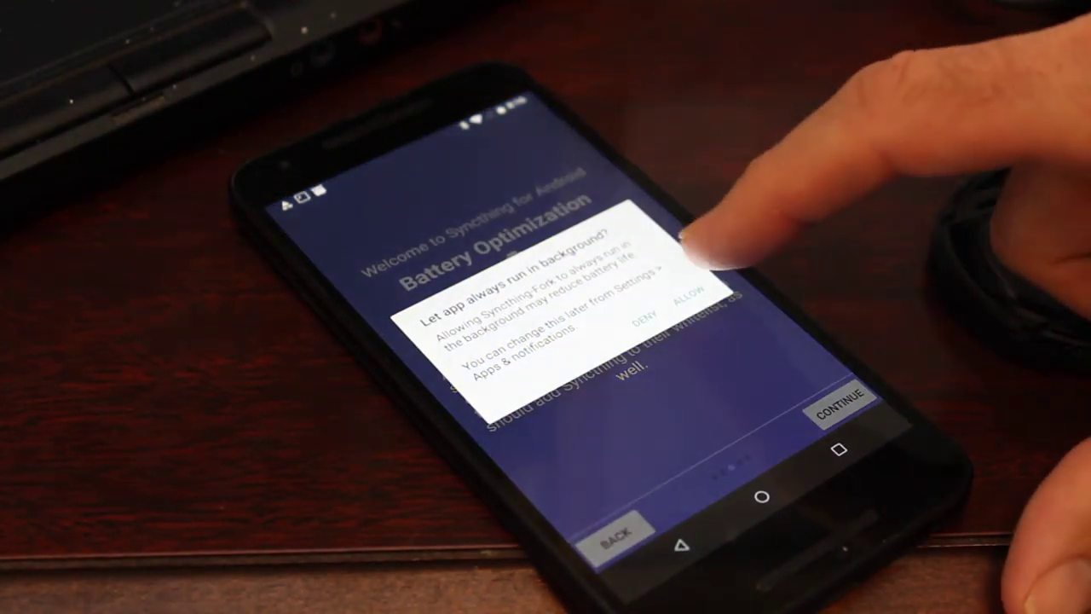
click(688, 298)
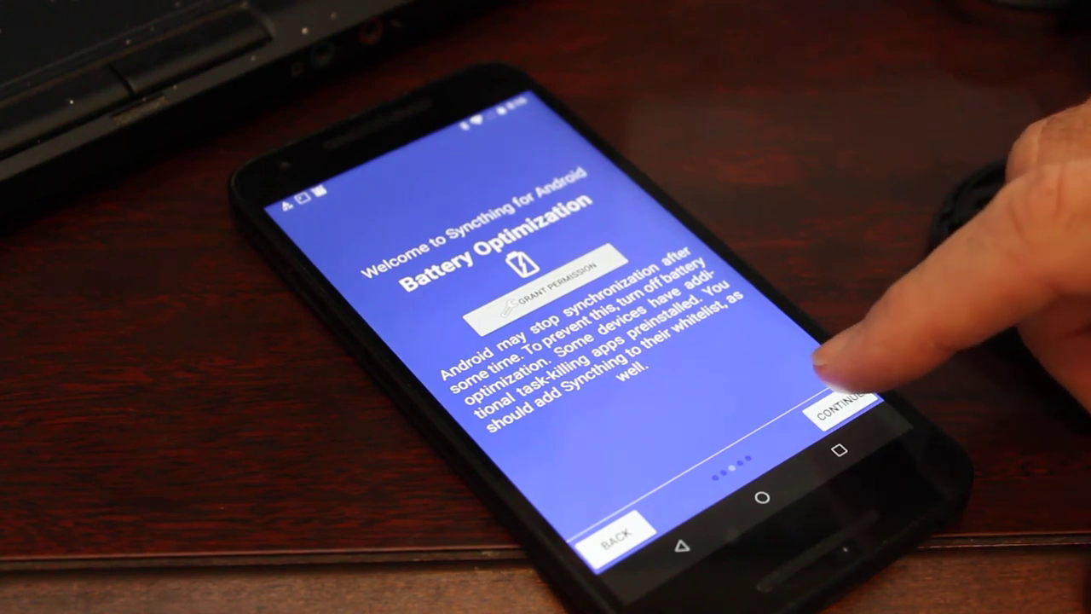
click(844, 415)
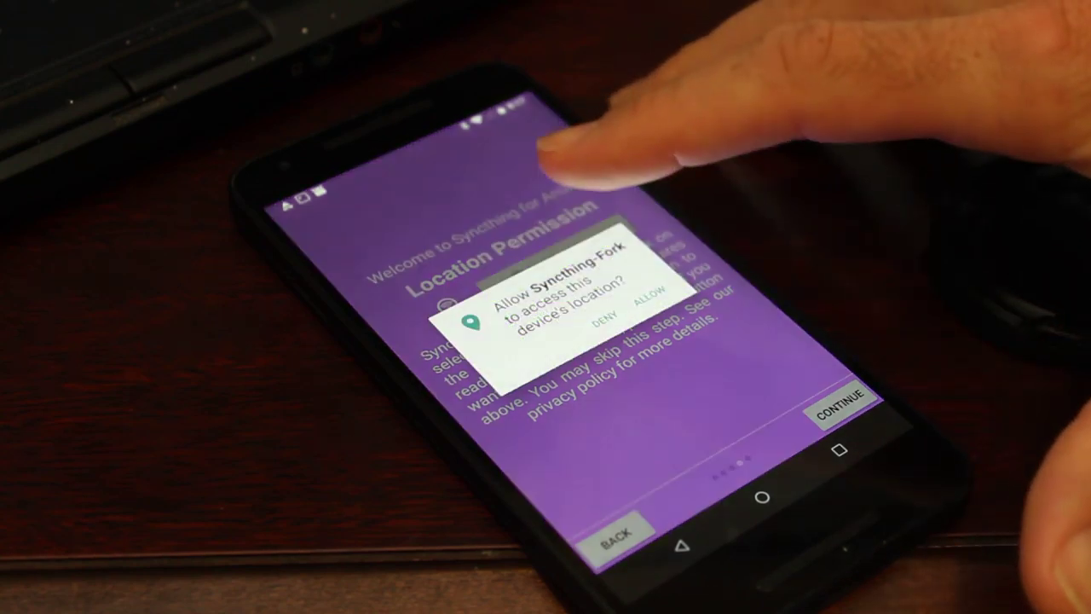
Allow location access and finish the setup wizard so secure keys are generated
click(650, 315)
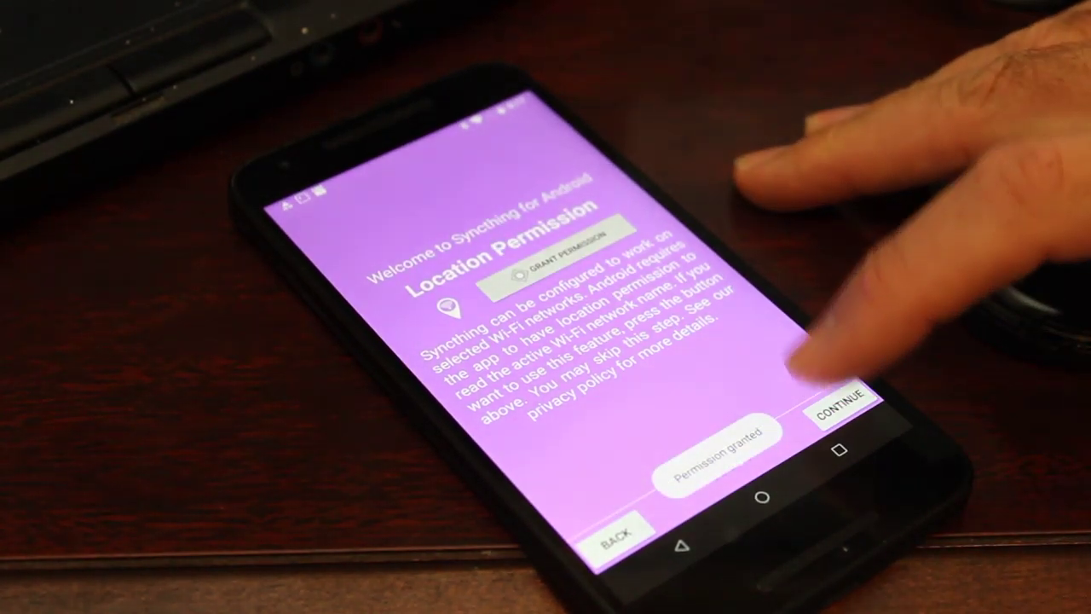
click(834, 416)
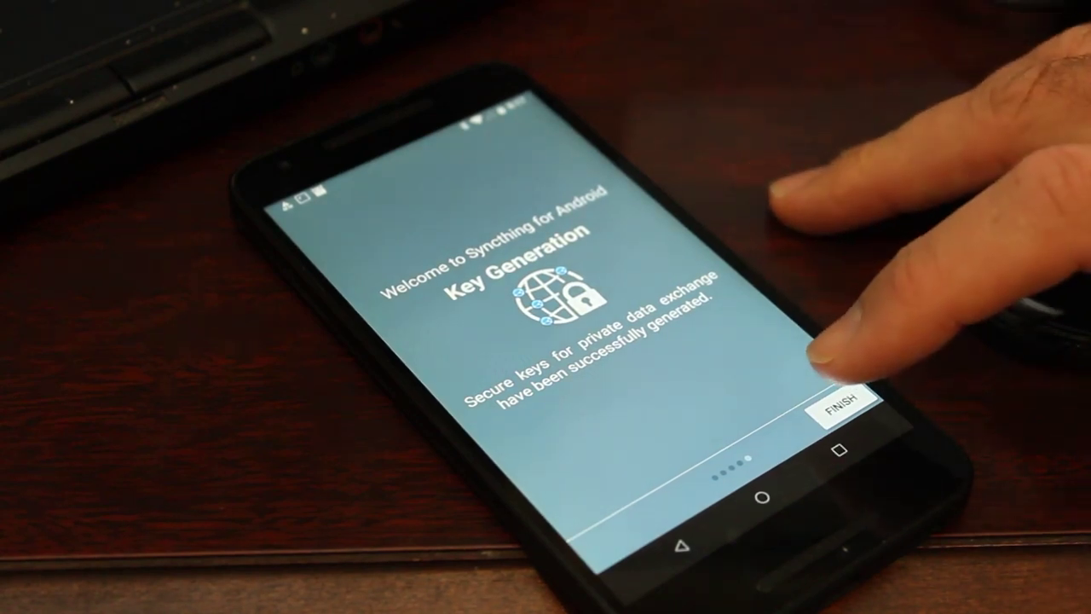
click(841, 411)
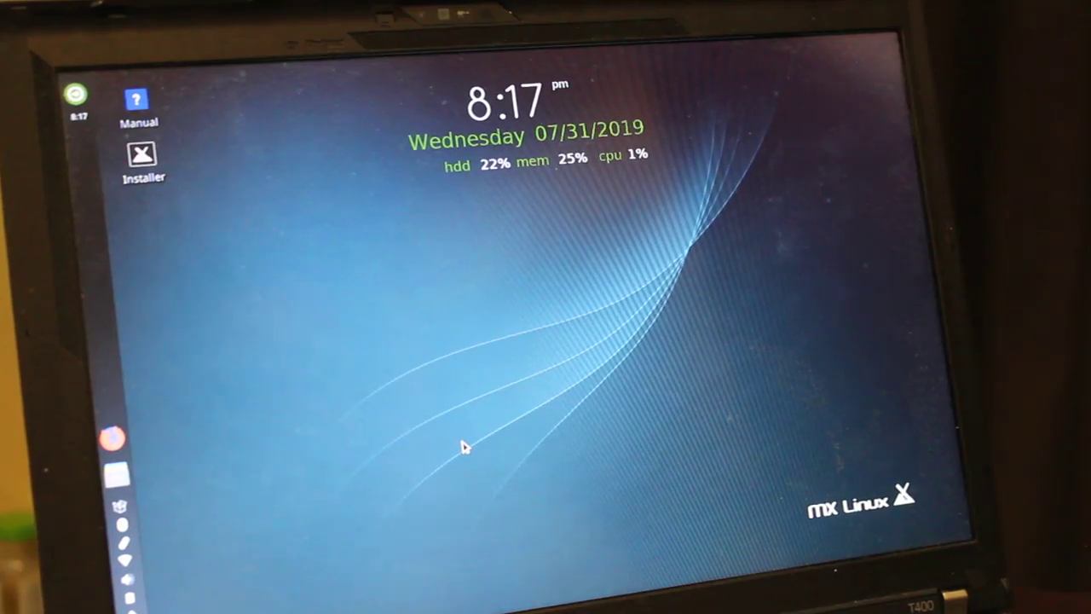
mouse_move(322, 401)
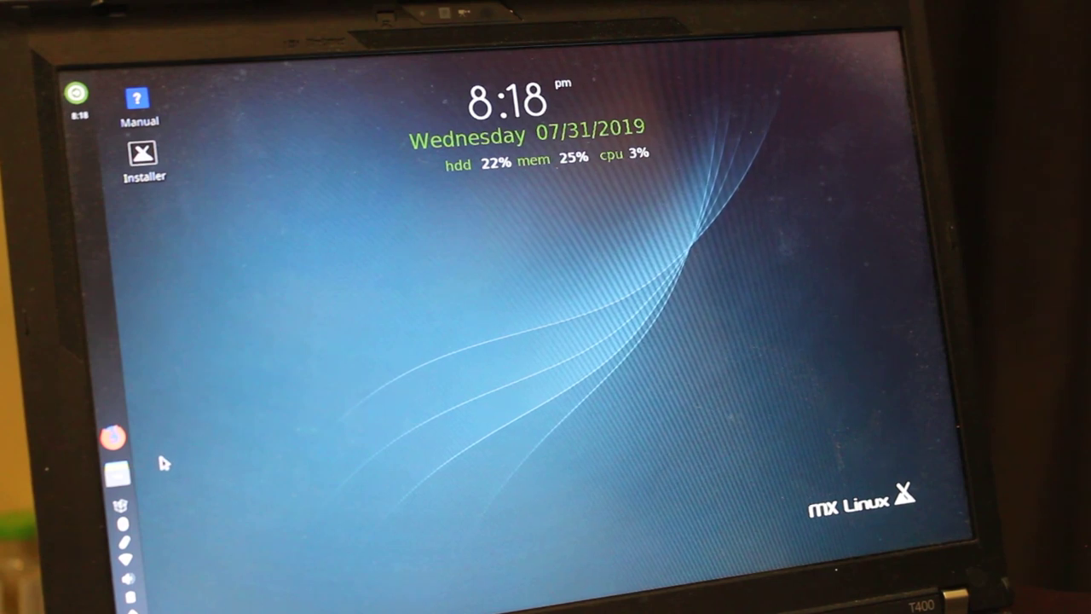
mouse_move(220, 468)
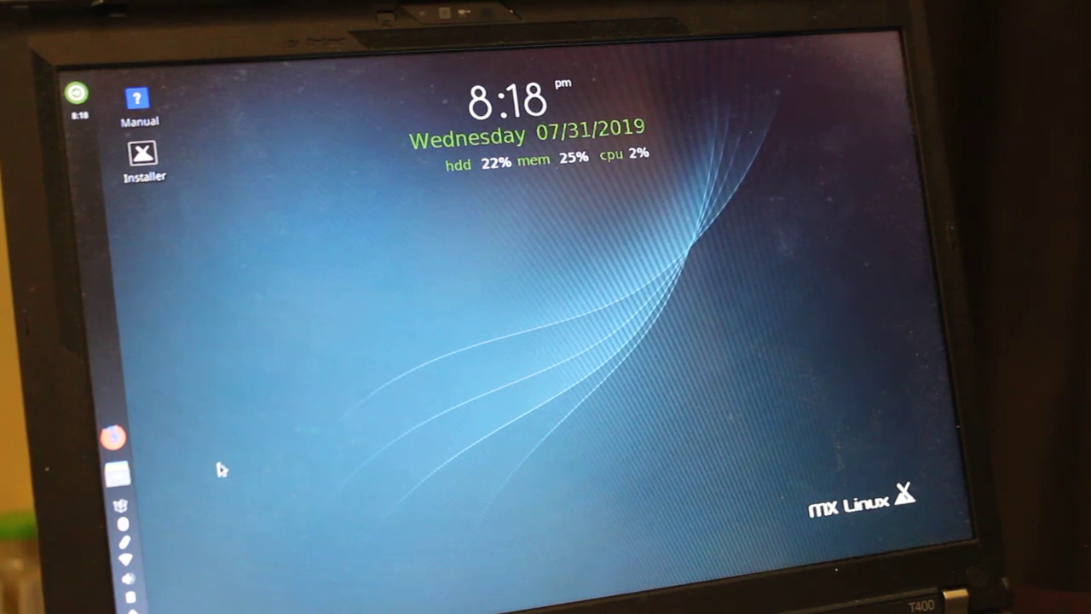
mouse_move(195, 501)
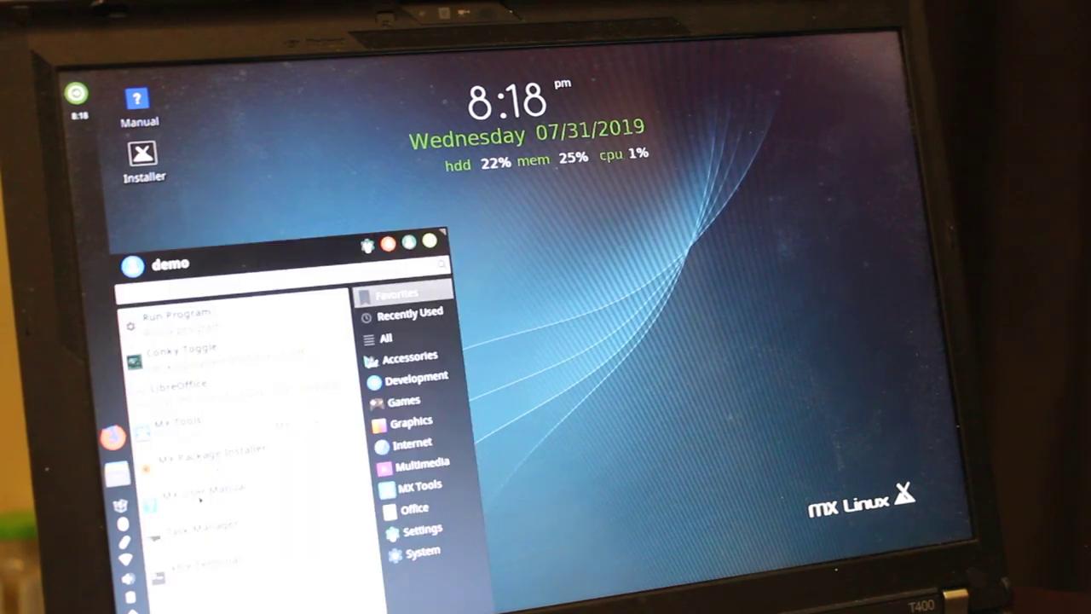
Search the applications menu for 'ter' to list terminal programs
text(ter)
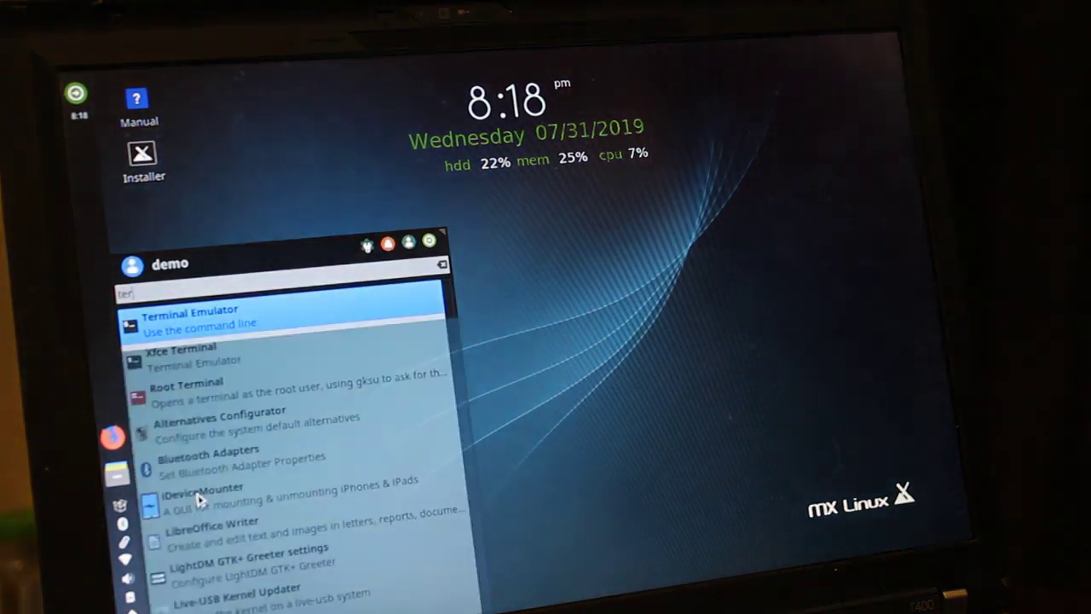
Run 'sudo apt install syncthing' in a terminal to install Syncthing on the laptop
click(187, 315)
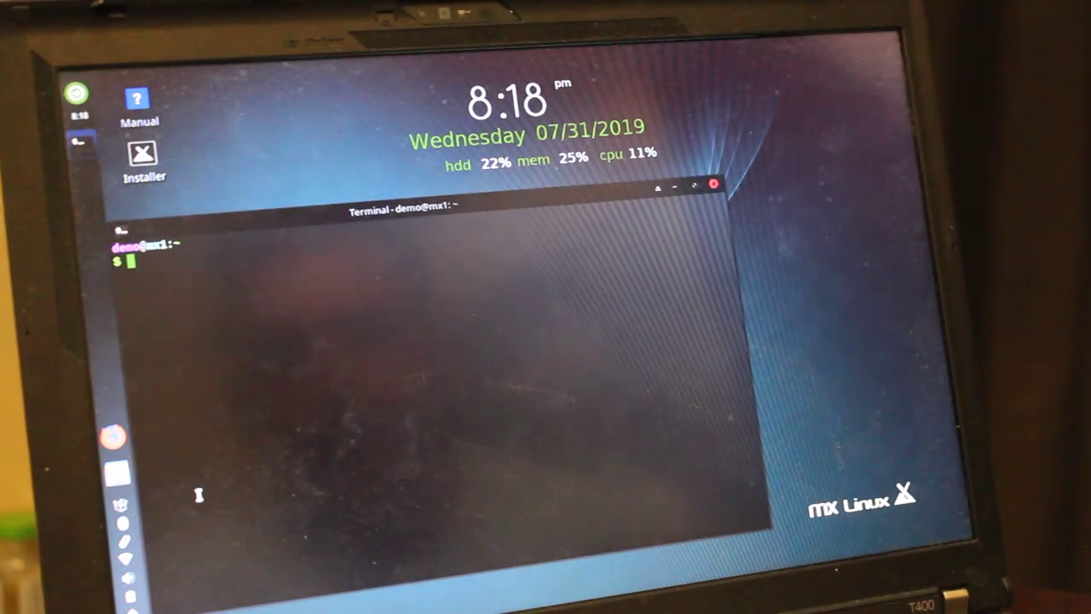
text(====++)
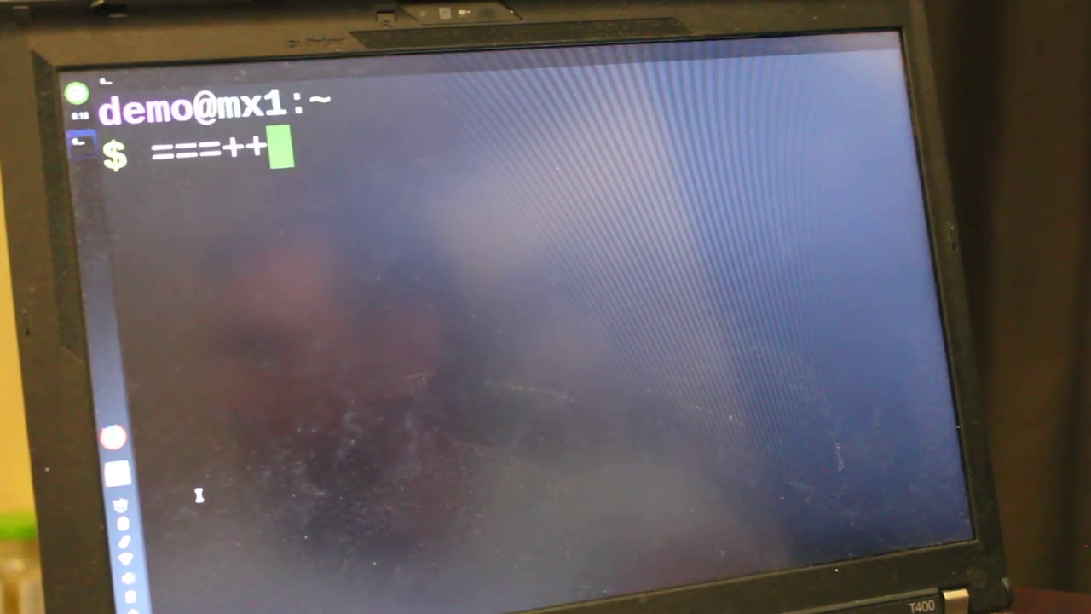
text(sudo ap)
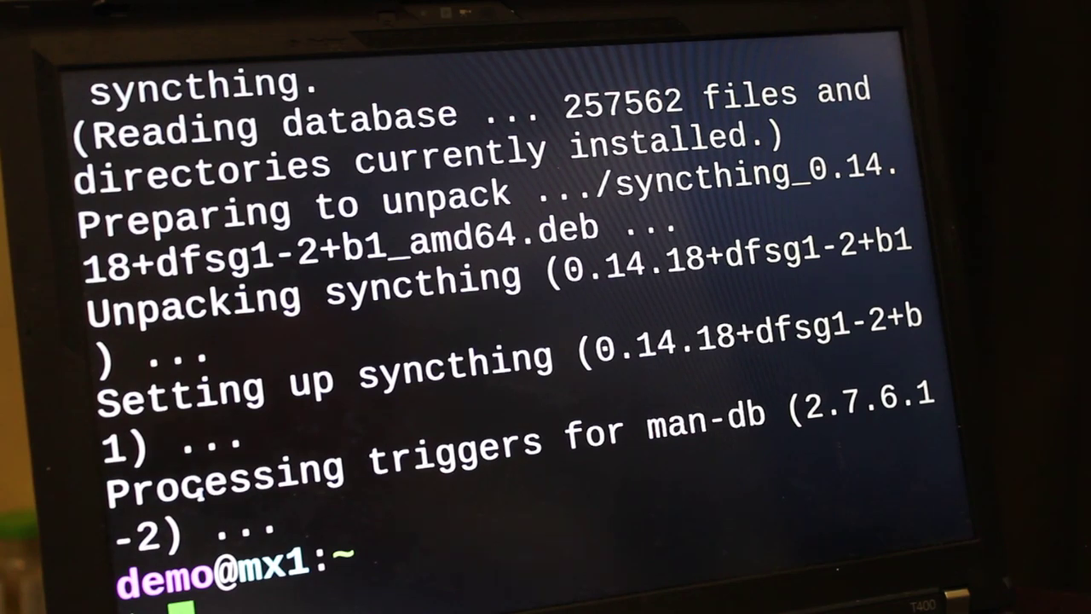
Start Syncthing with the 'syncthing' command, opening its web GUI in Firefox
text(syncthing)
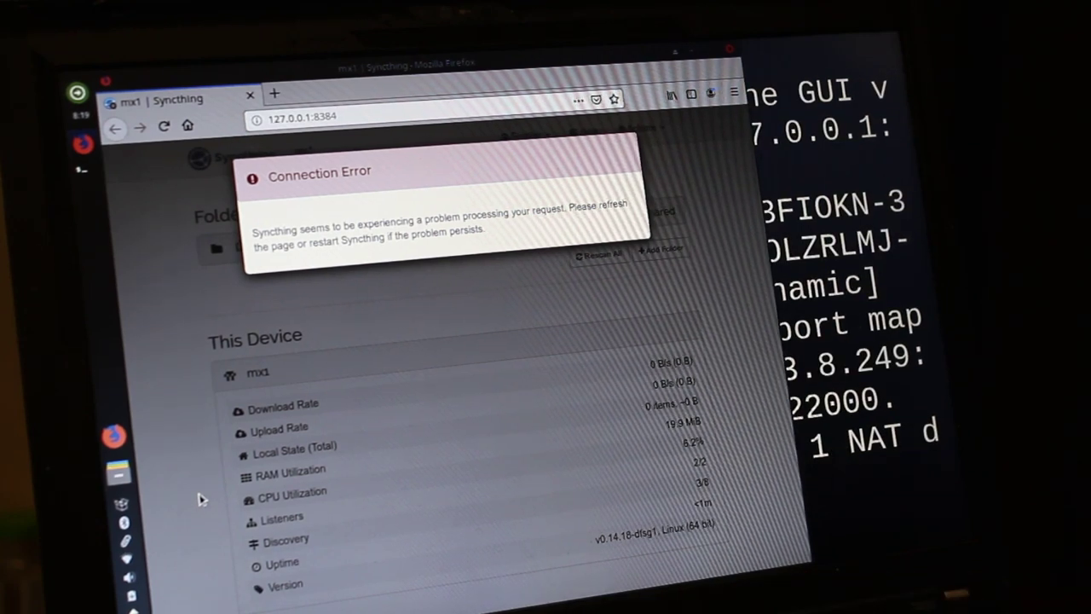
Reload the 127.0.0.1:8384 page until the laptop's Syncthing GUI loads without the connection error
click(164, 127)
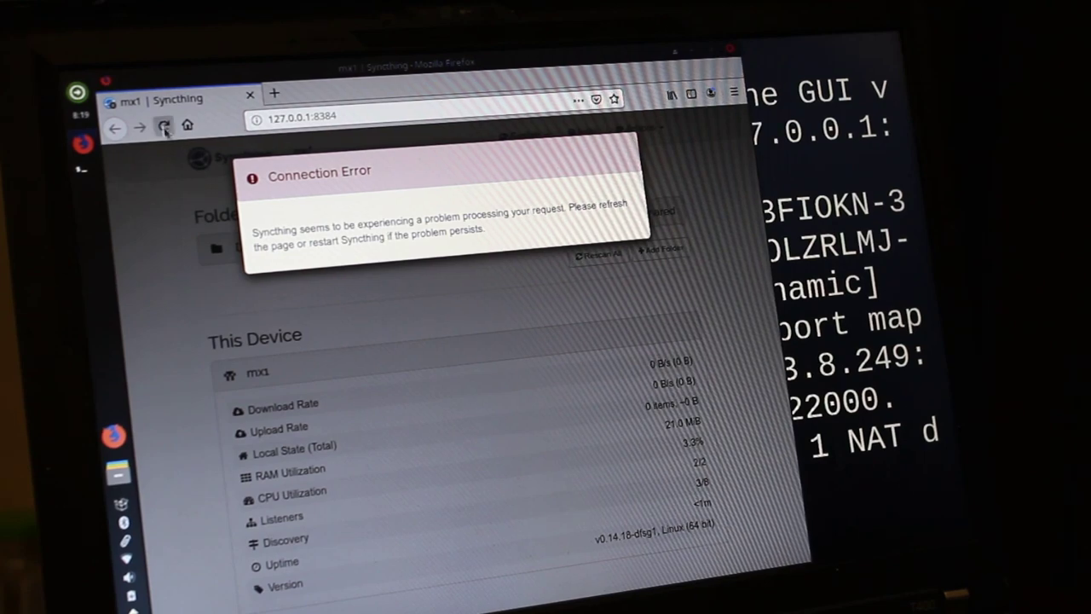
click(164, 127)
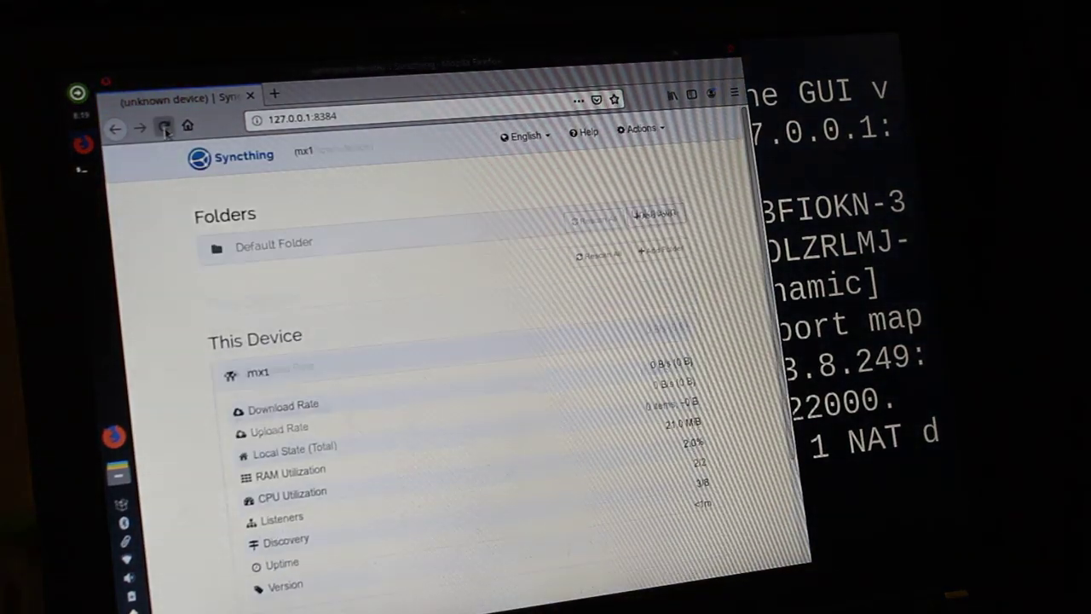
click(164, 126)
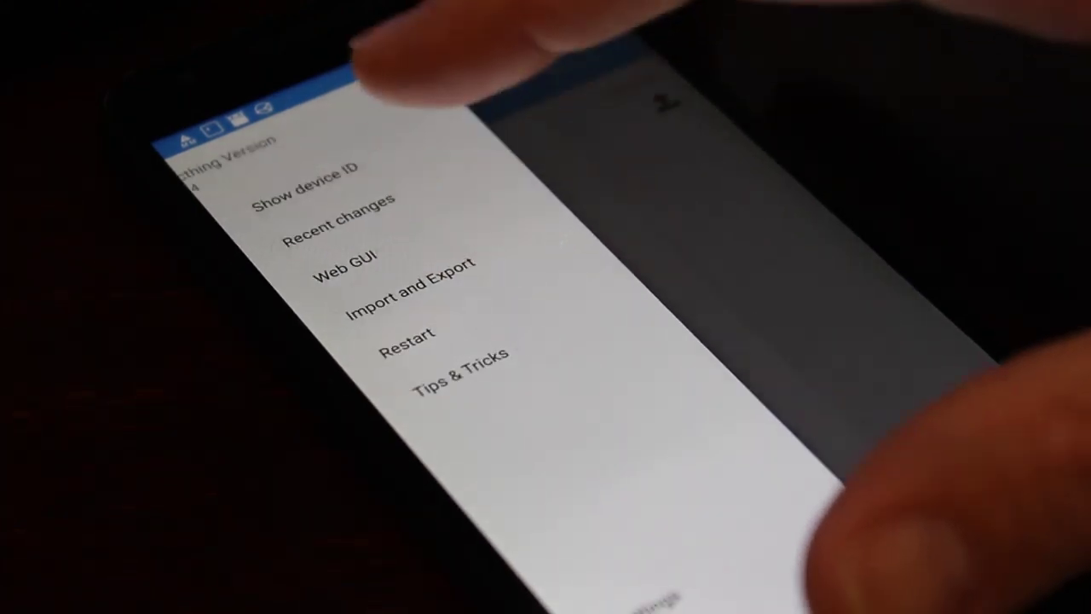
Show the phone's Syncthing Web GUI from the side drawer, listing Camera and the Nexus 5X
click(346, 256)
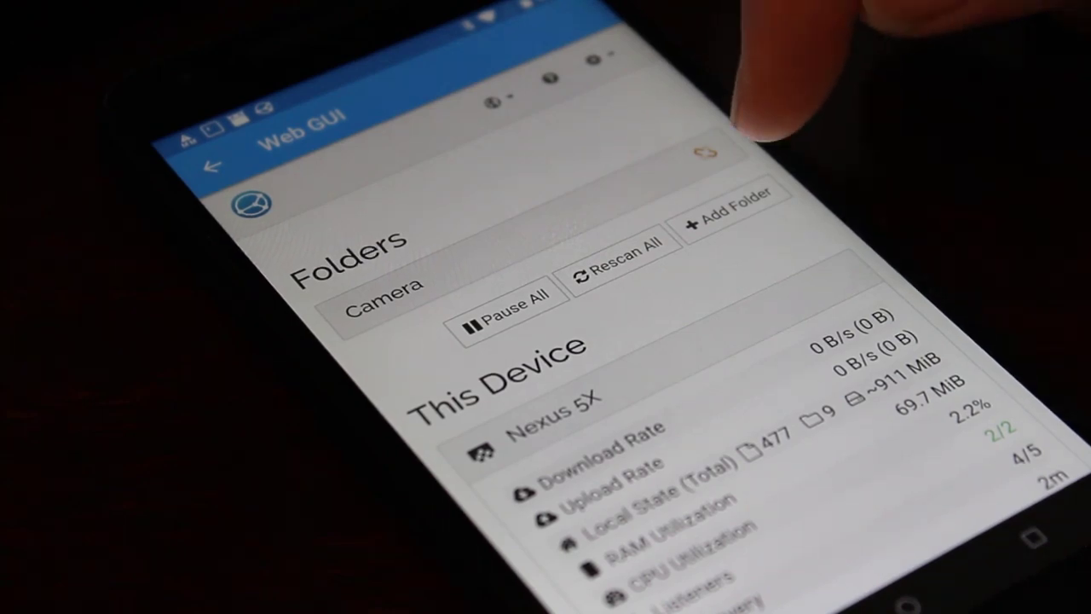
Add a folder labelled Main with path /storage/emulated/0/ and save it
click(730, 212)
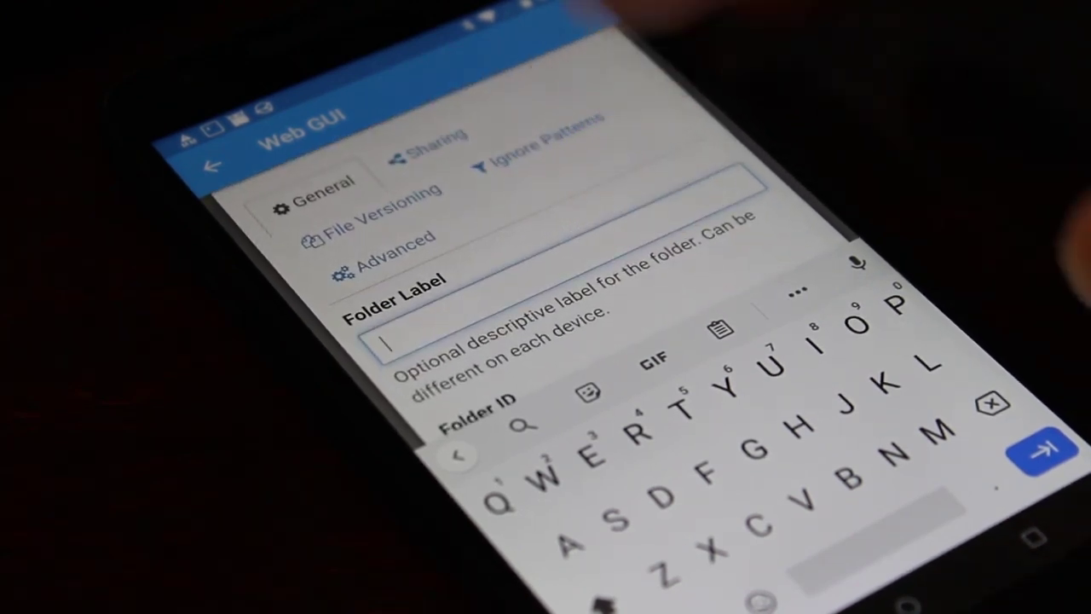
text(M)
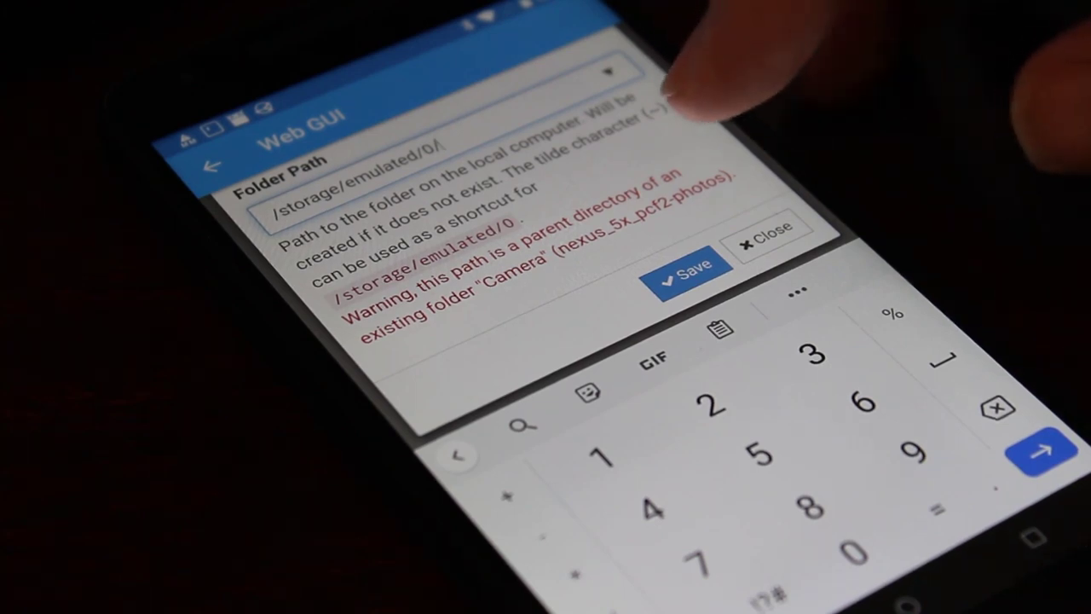
click(685, 262)
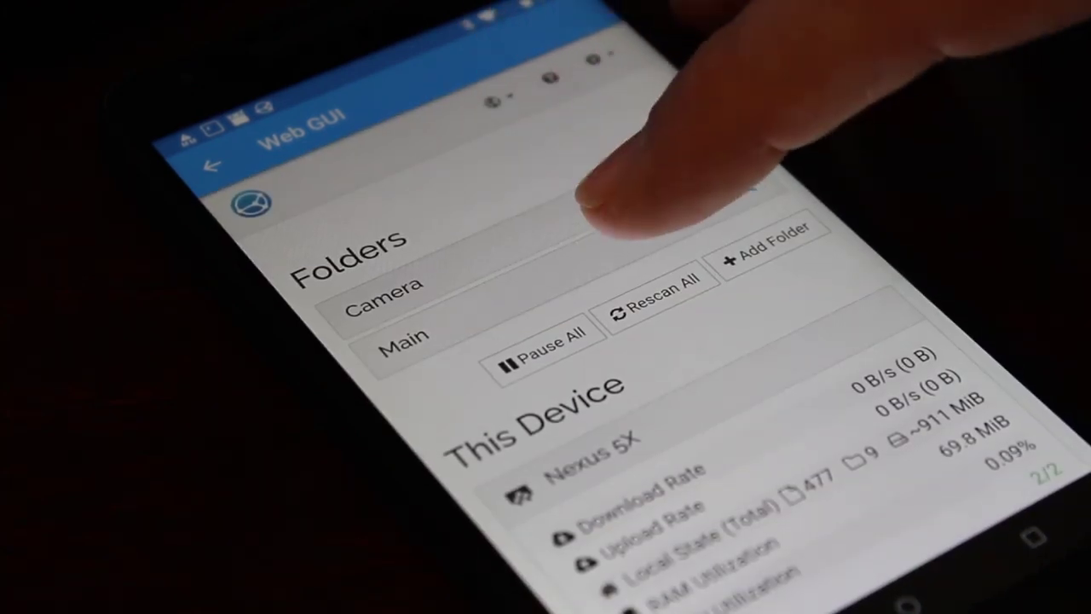
Review the Main folder's Sharing settings, confirming no devices to share with, and close unchanged
click(405, 332)
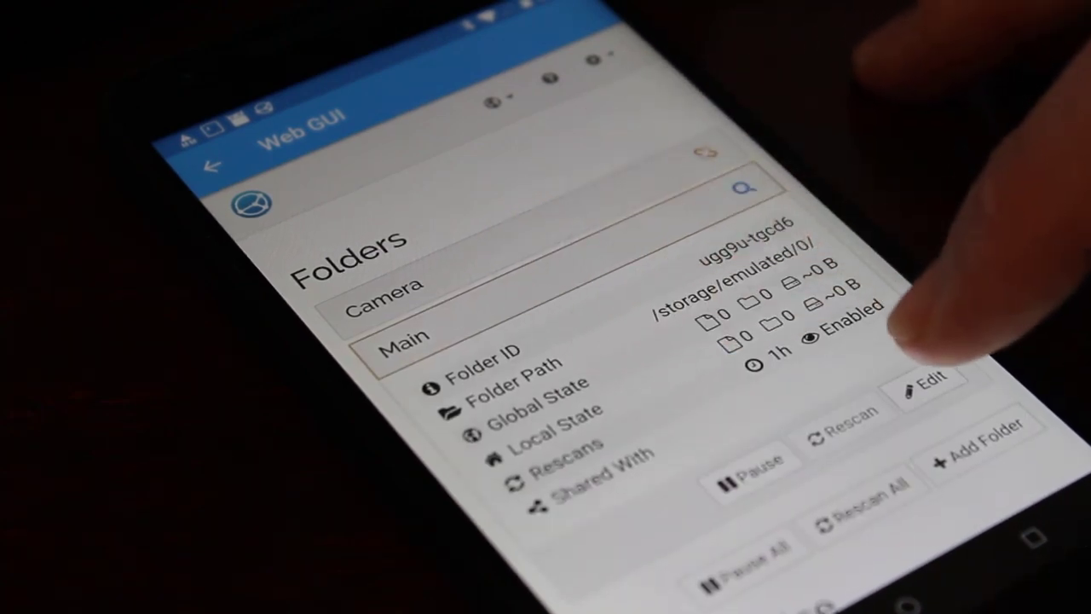
click(927, 382)
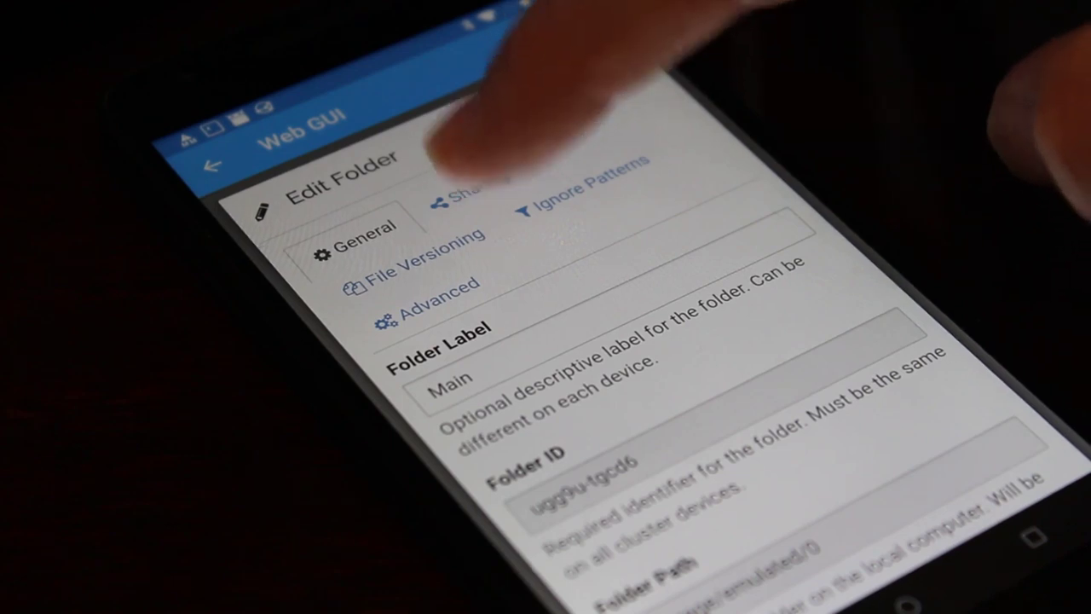
click(477, 184)
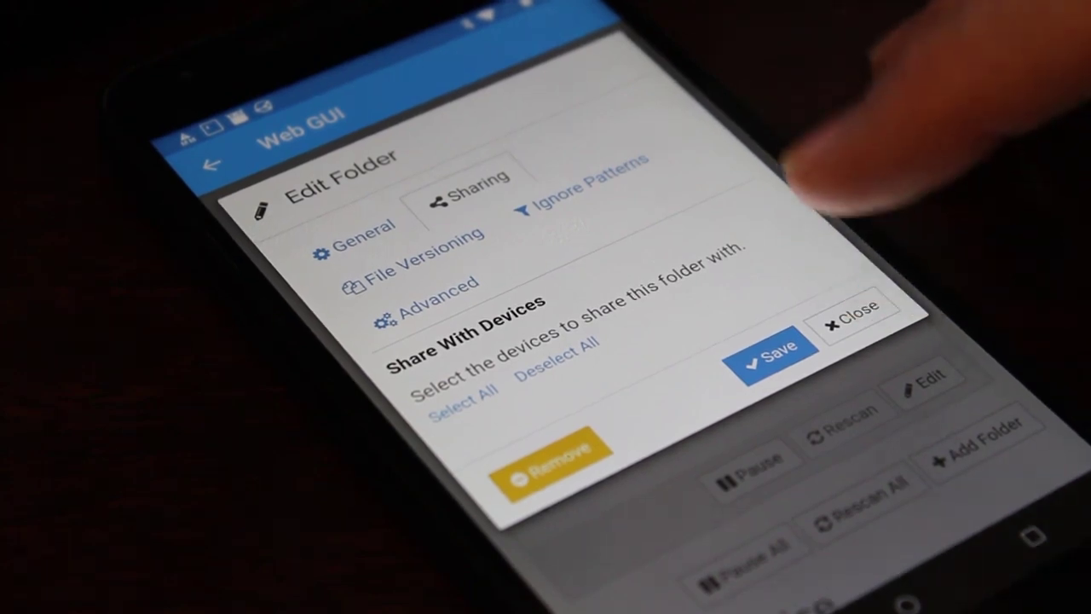
click(856, 308)
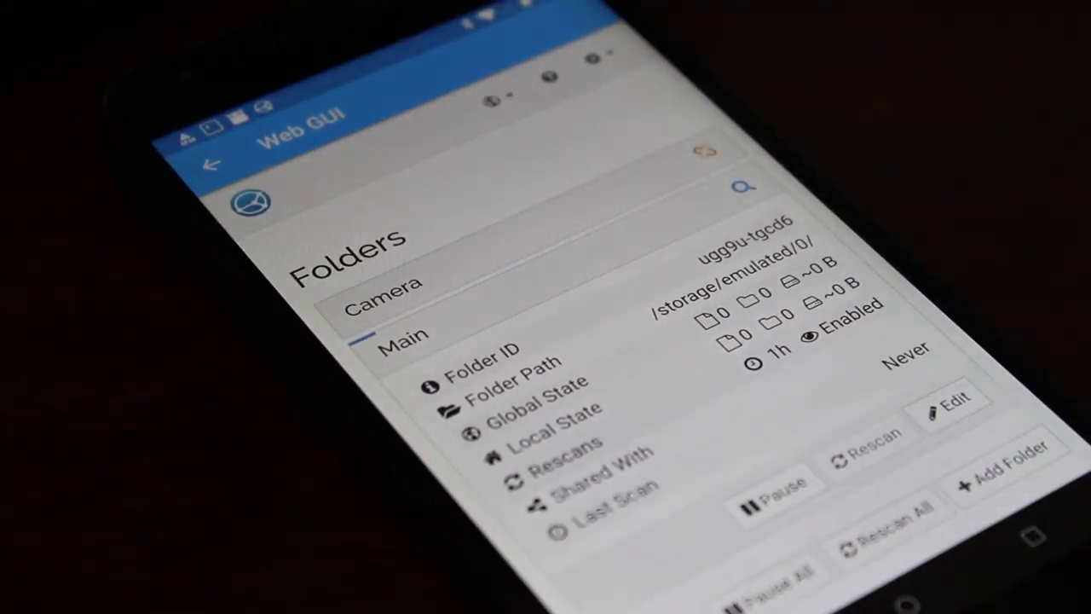
scroll(down, 3)
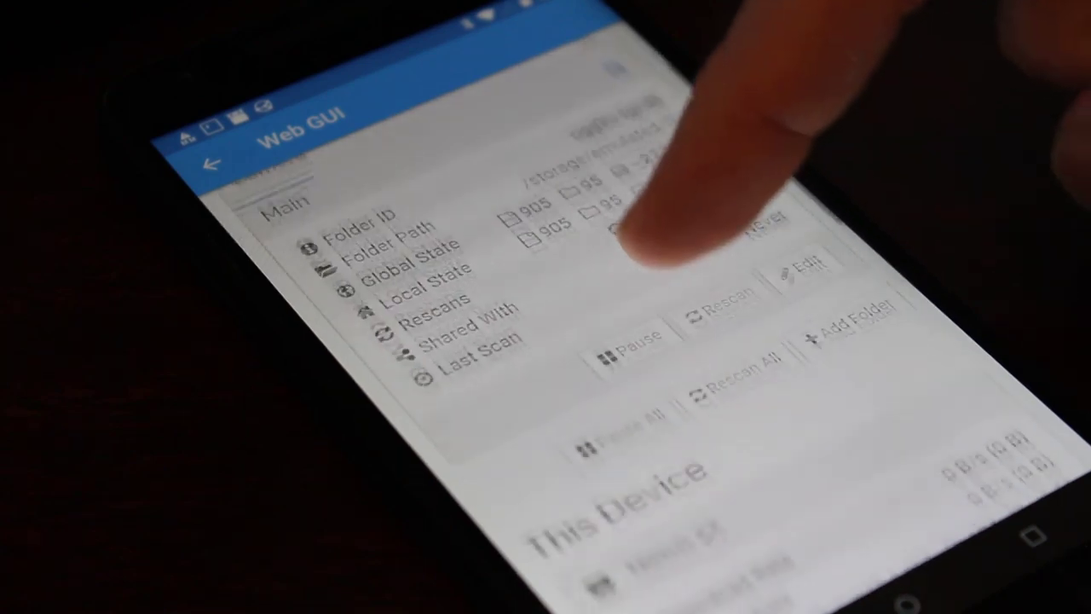
scroll(down, 3)
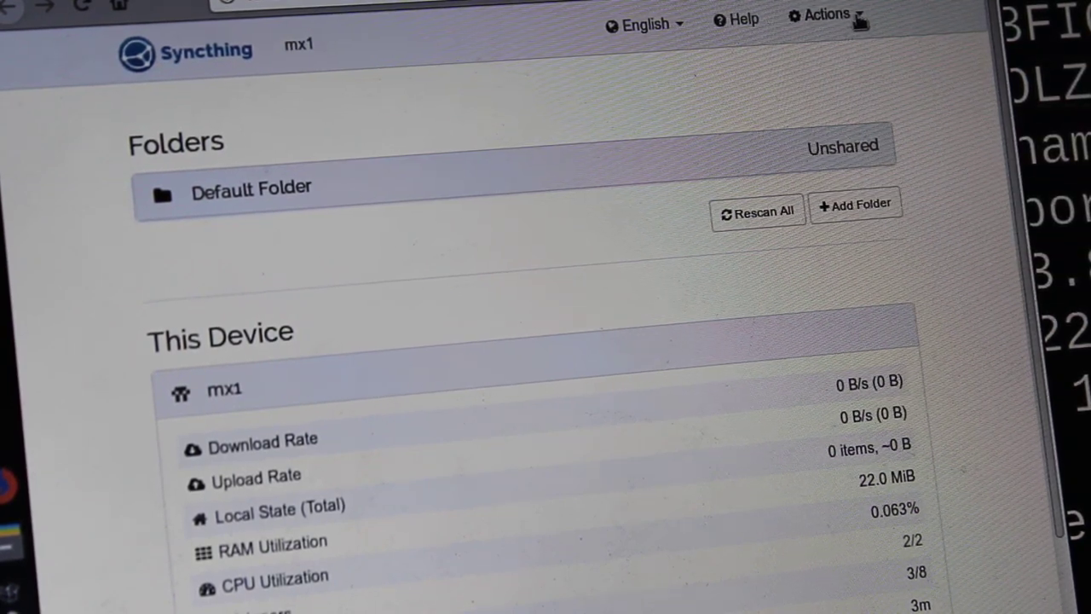
Show the laptop's device ID via Actions > Show ID and save it as a new device on the phone
click(825, 14)
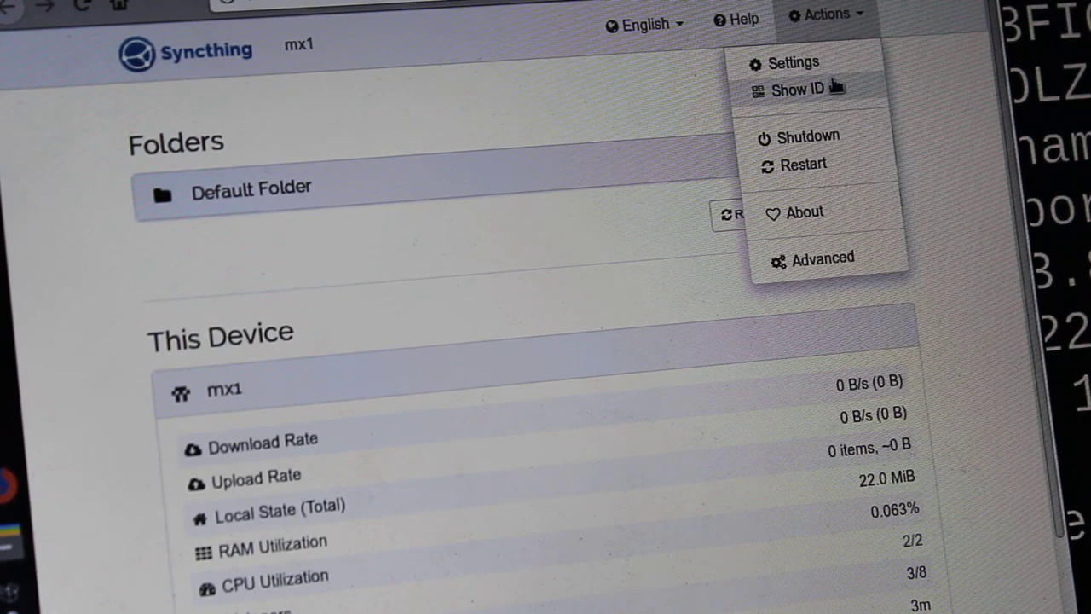
click(796, 89)
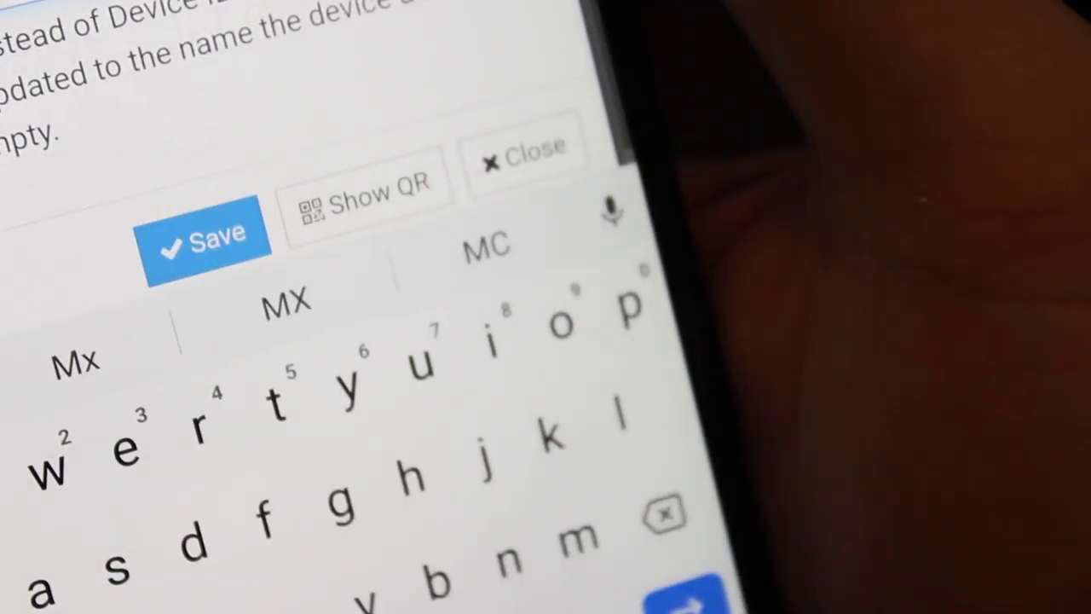
click(365, 201)
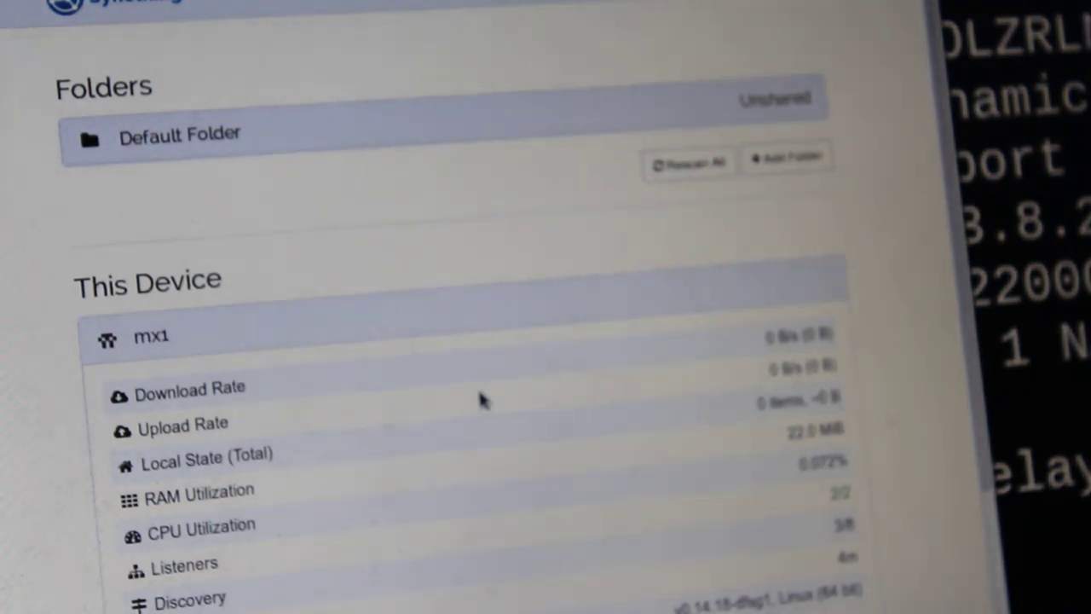
mouse_move(457, 345)
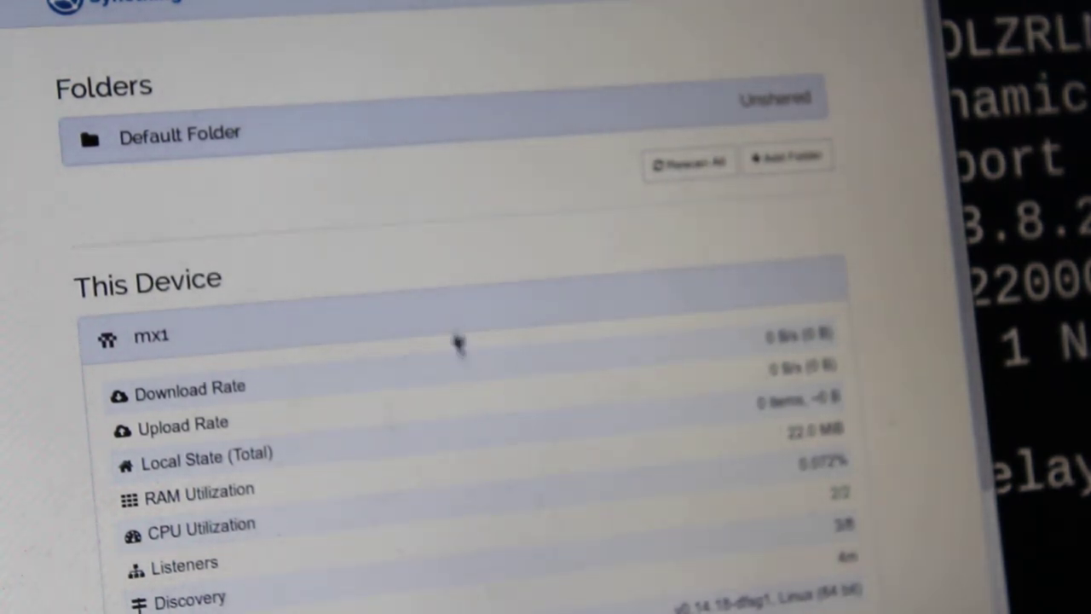
mouse_move(443, 235)
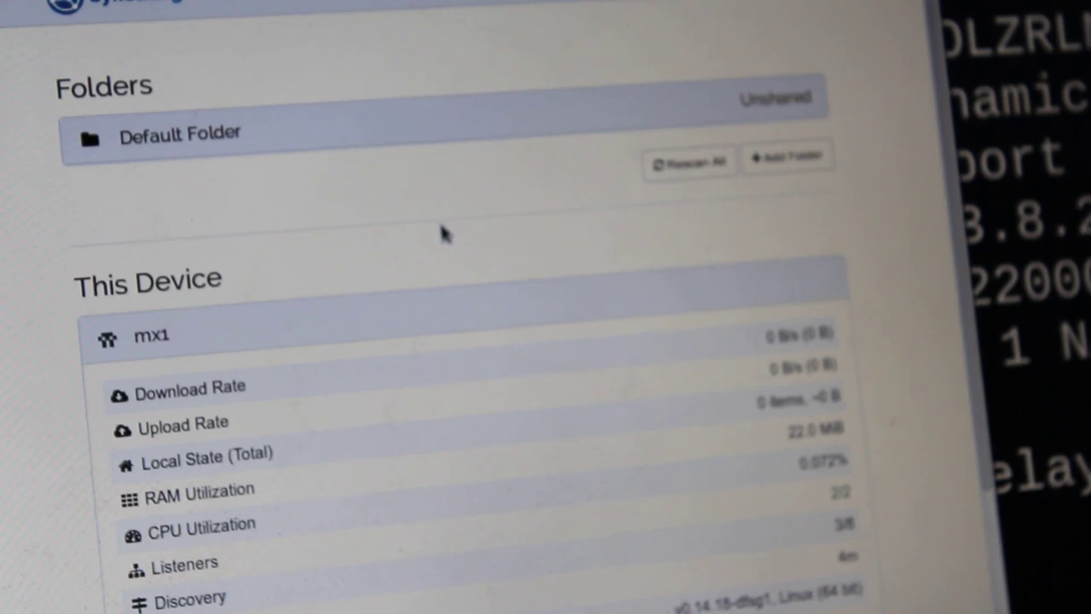
mouse_move(442, 245)
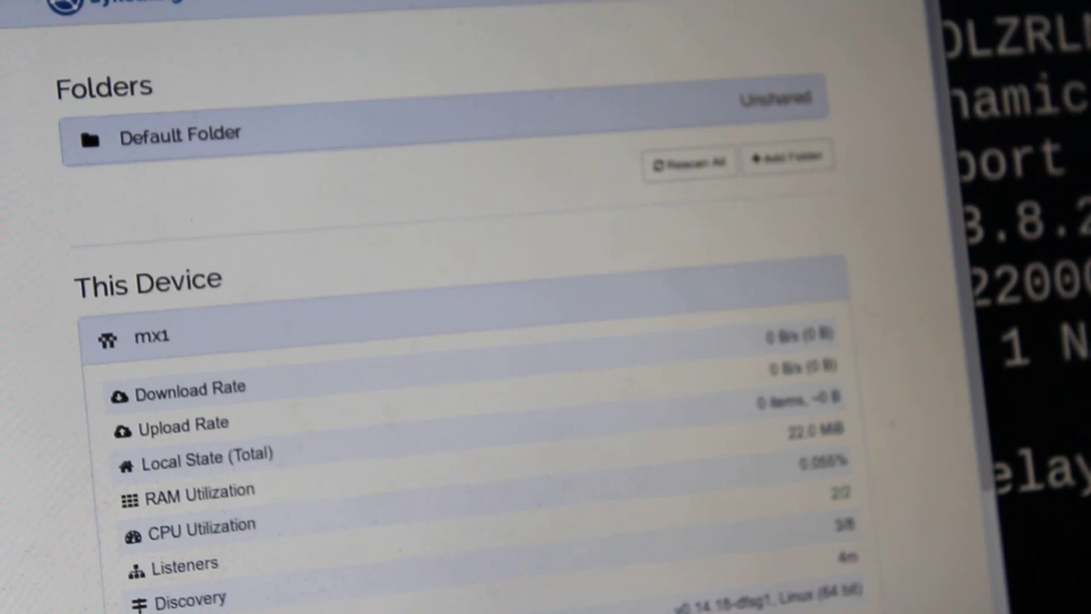
mouse_move(386, 160)
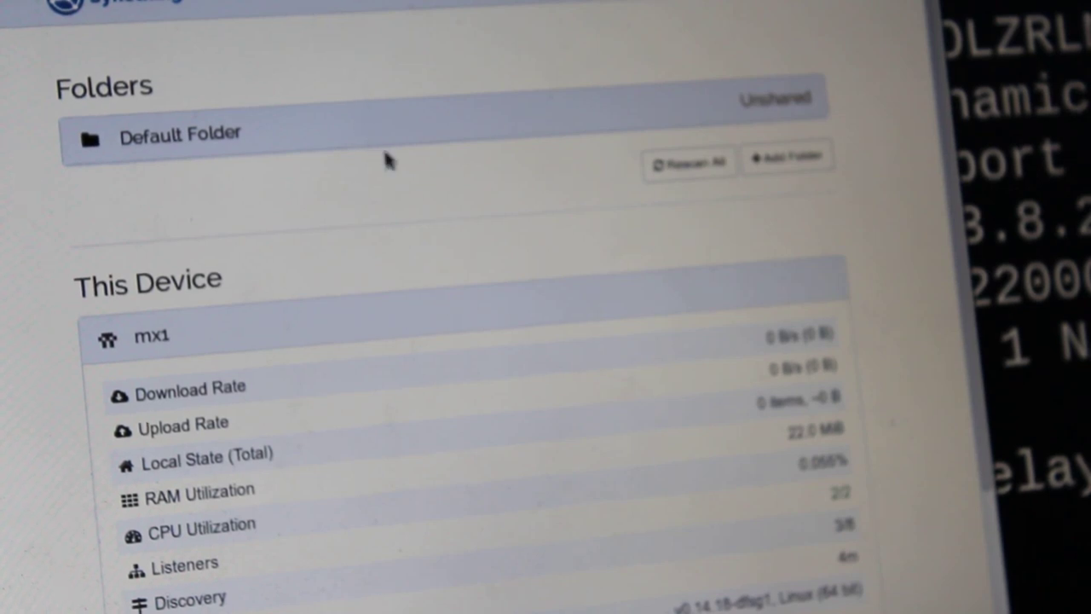
mouse_move(503, 208)
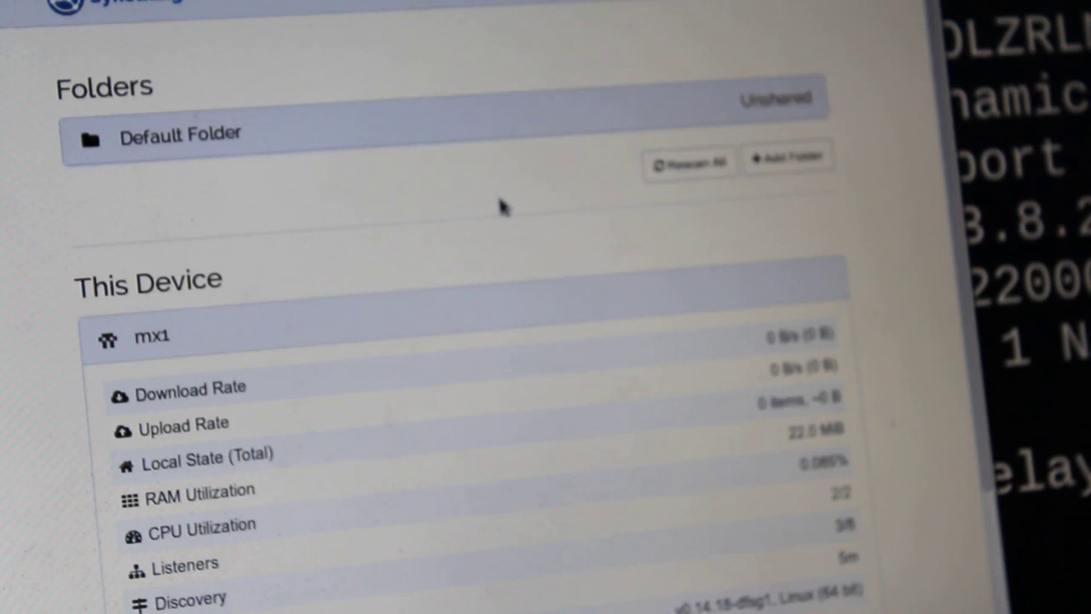
mouse_move(497, 213)
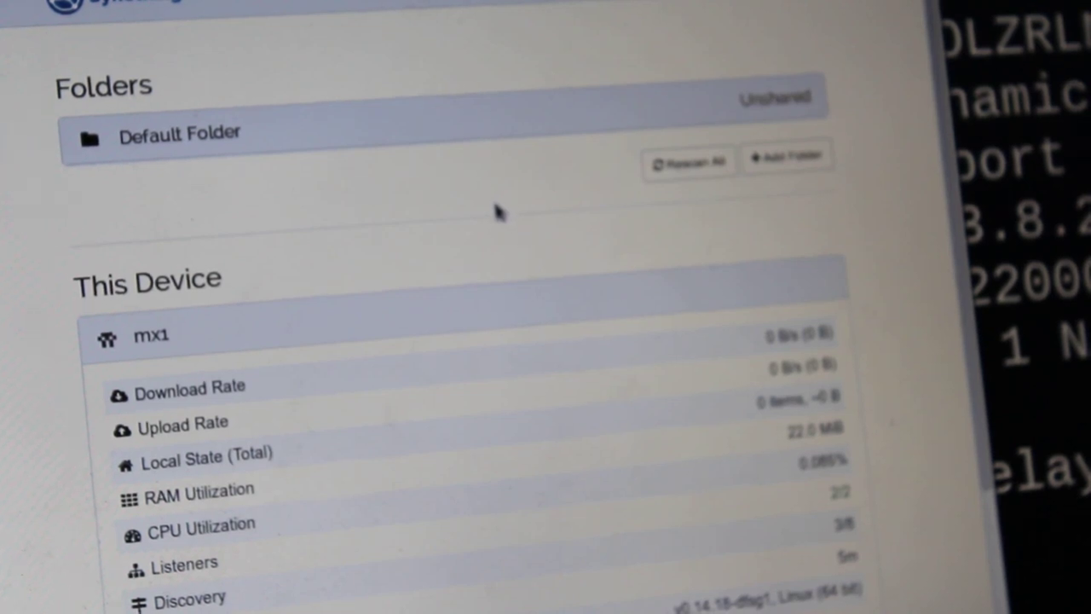
mouse_move(486, 205)
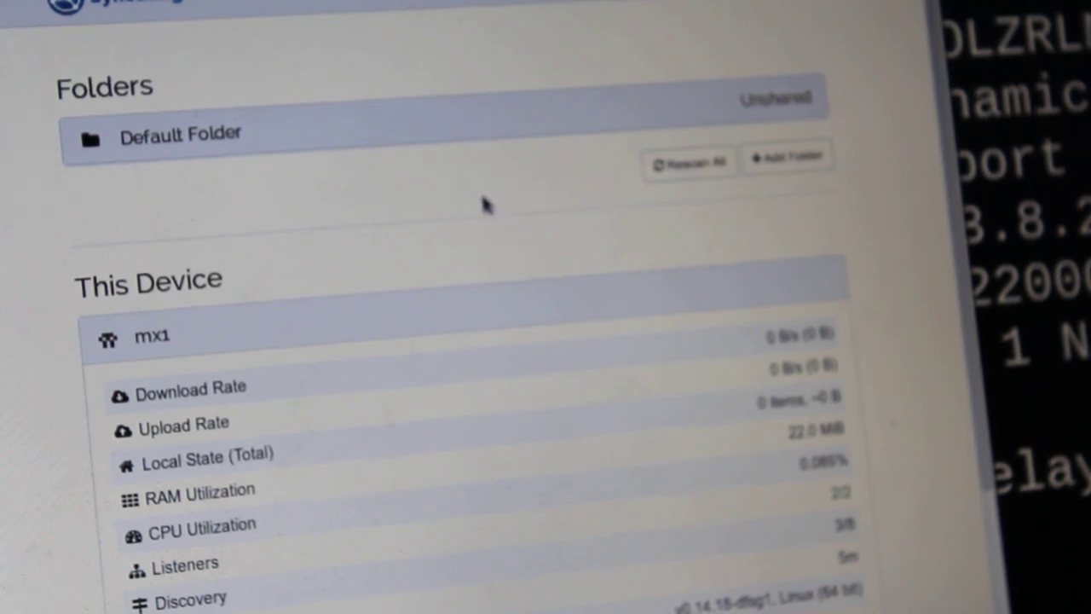
scroll(down, 3)
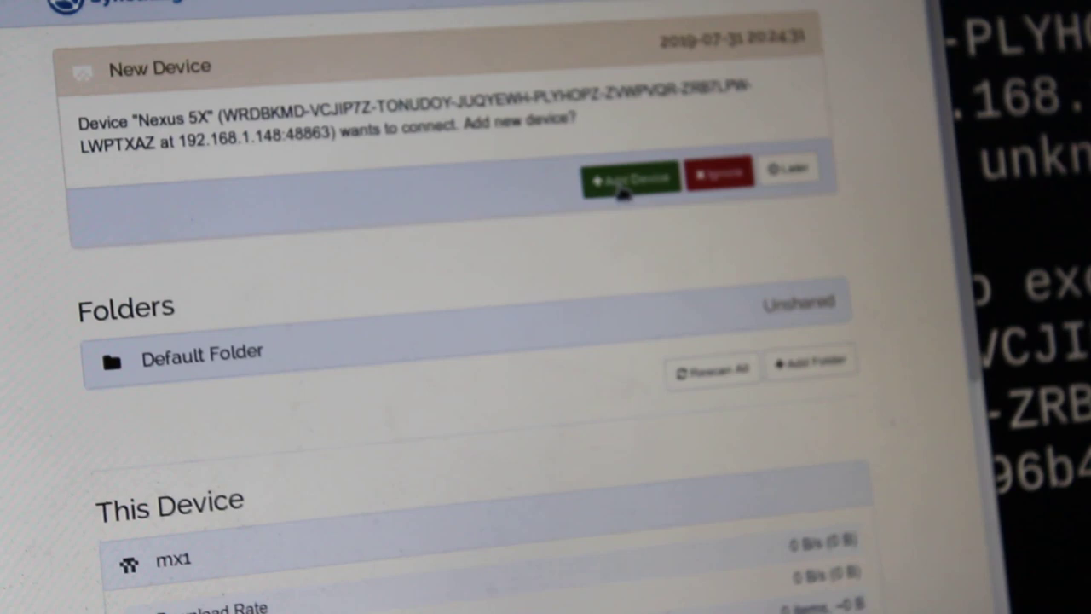
Accept the Nexus 5X connection request and review the Add Device form before saving
click(631, 174)
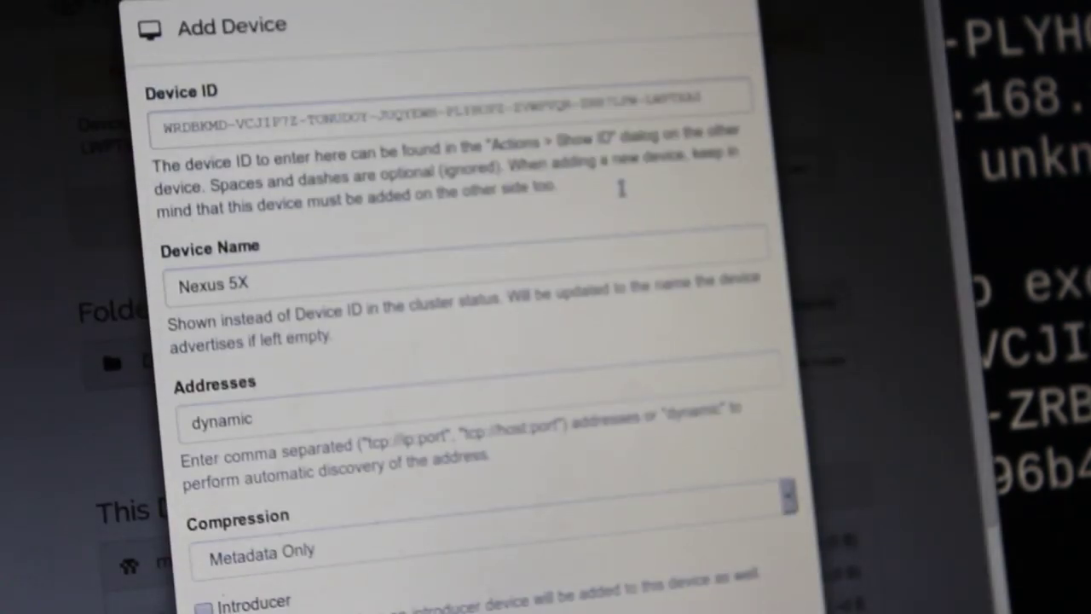
mouse_move(622, 196)
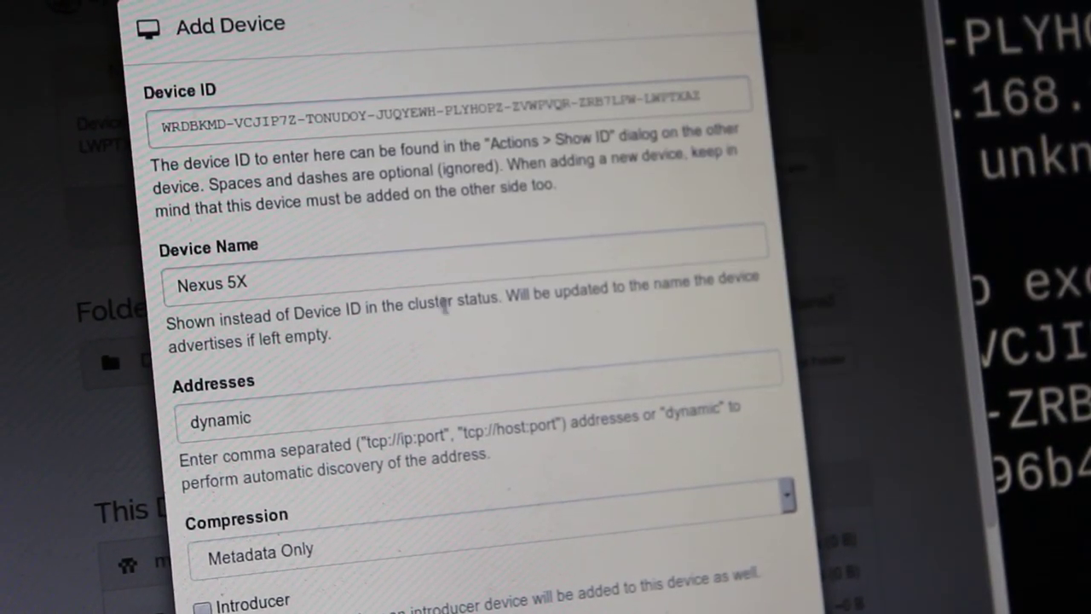
scroll(down, 3)
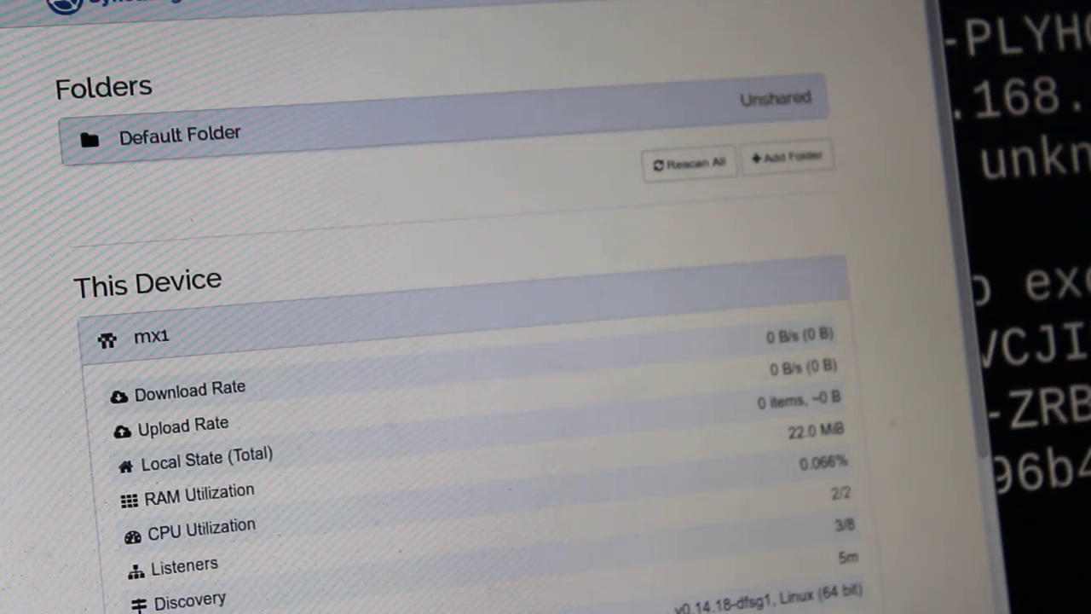
scroll(down, 3)
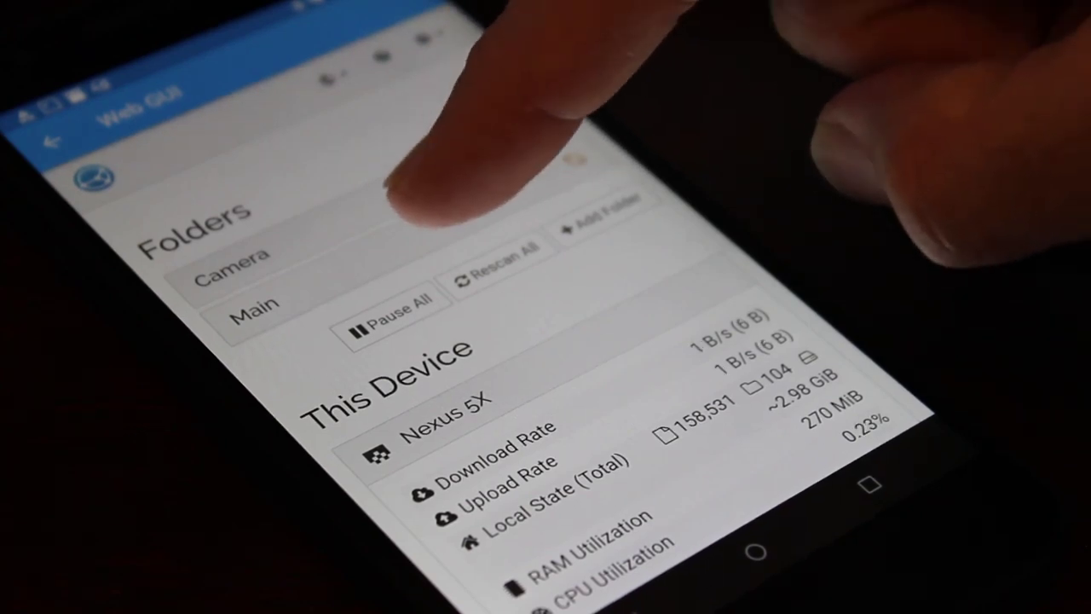
Edit the phone's Main folder and save it as shared with the Mx device
click(256, 307)
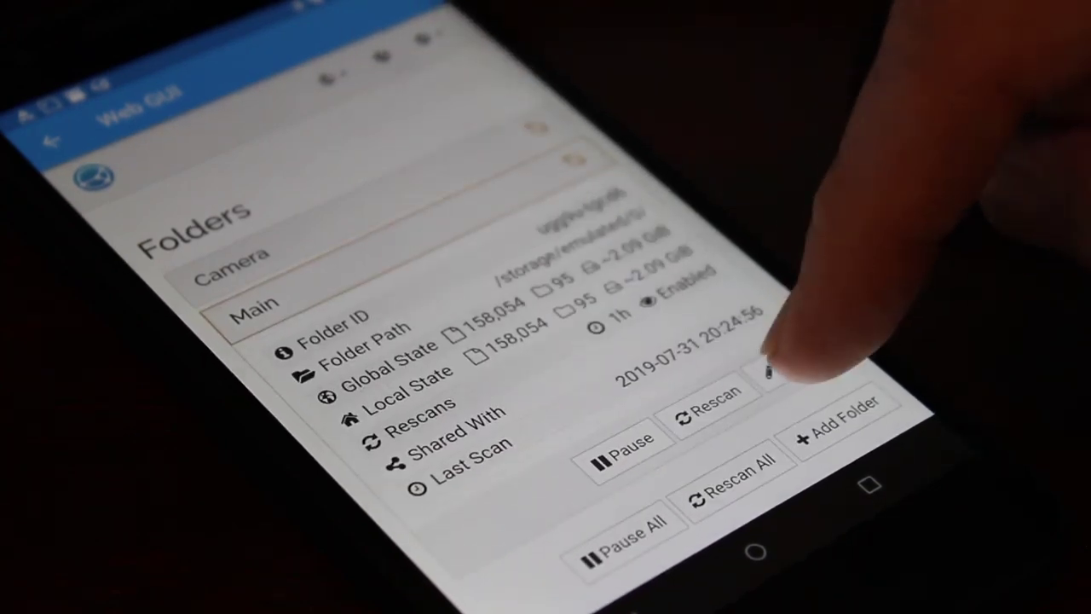
click(767, 375)
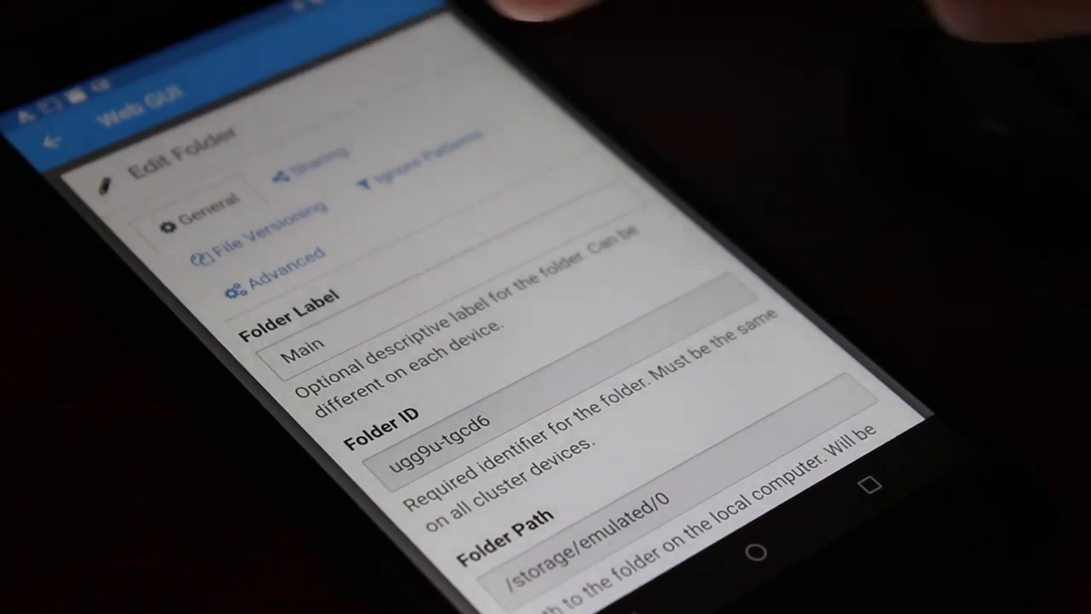
click(316, 157)
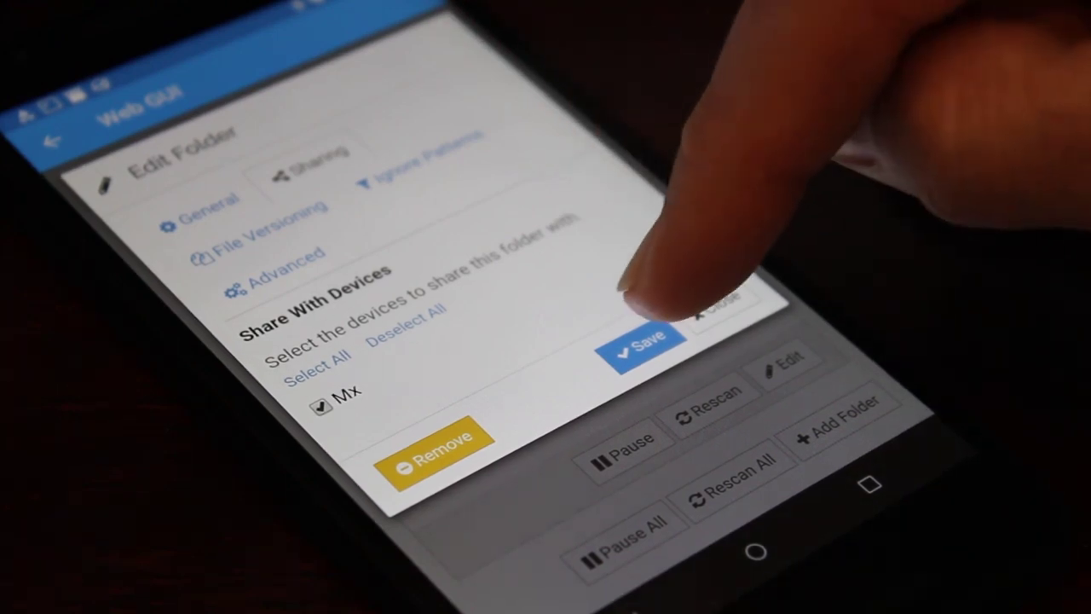
click(644, 337)
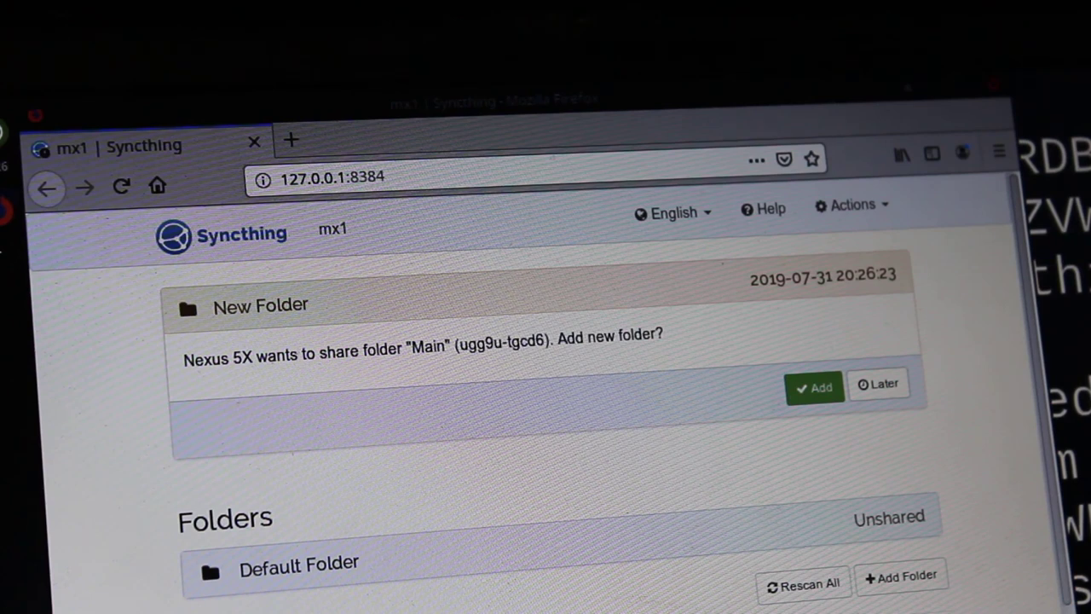
mouse_move(488, 508)
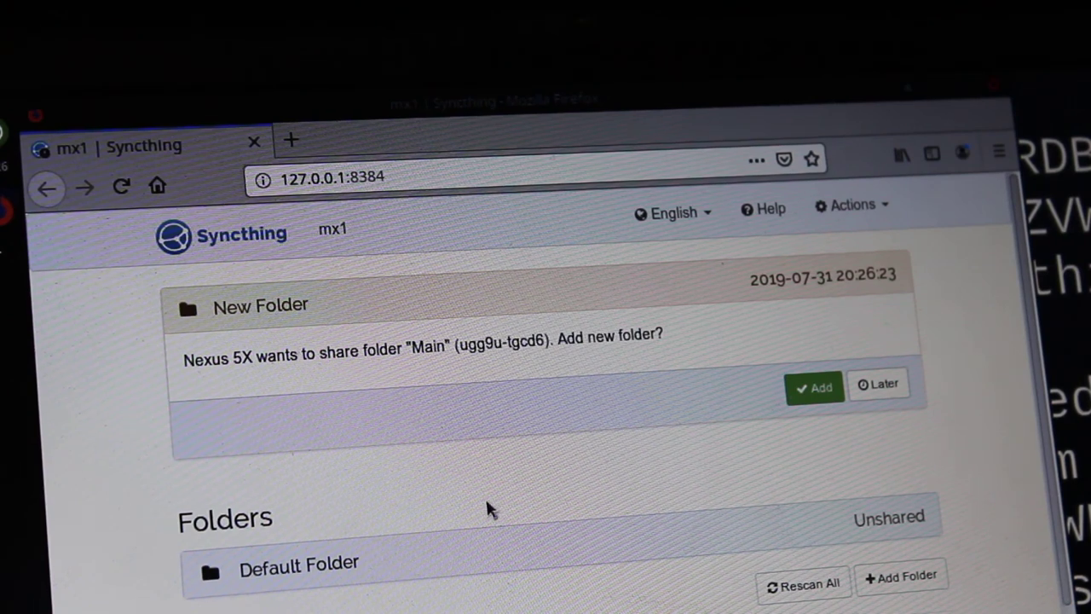
mouse_move(498, 451)
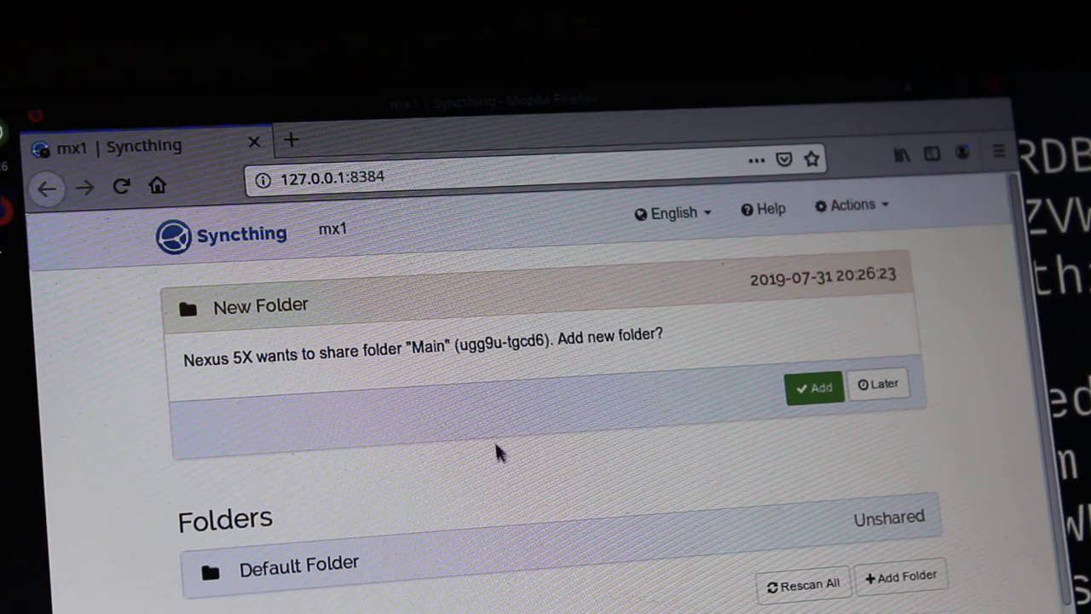
mouse_move(607, 408)
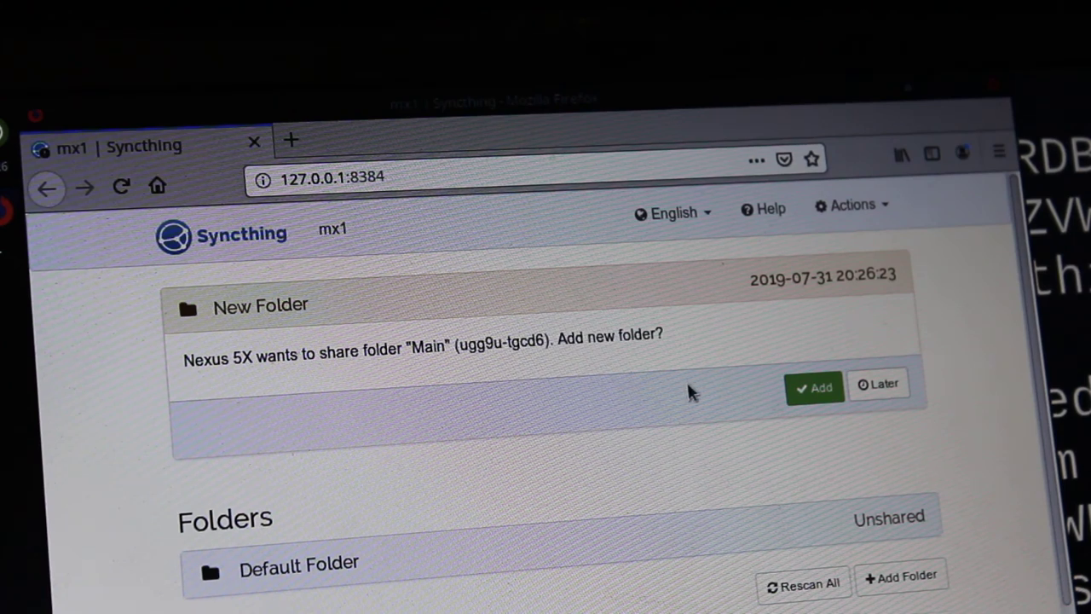
mouse_move(673, 375)
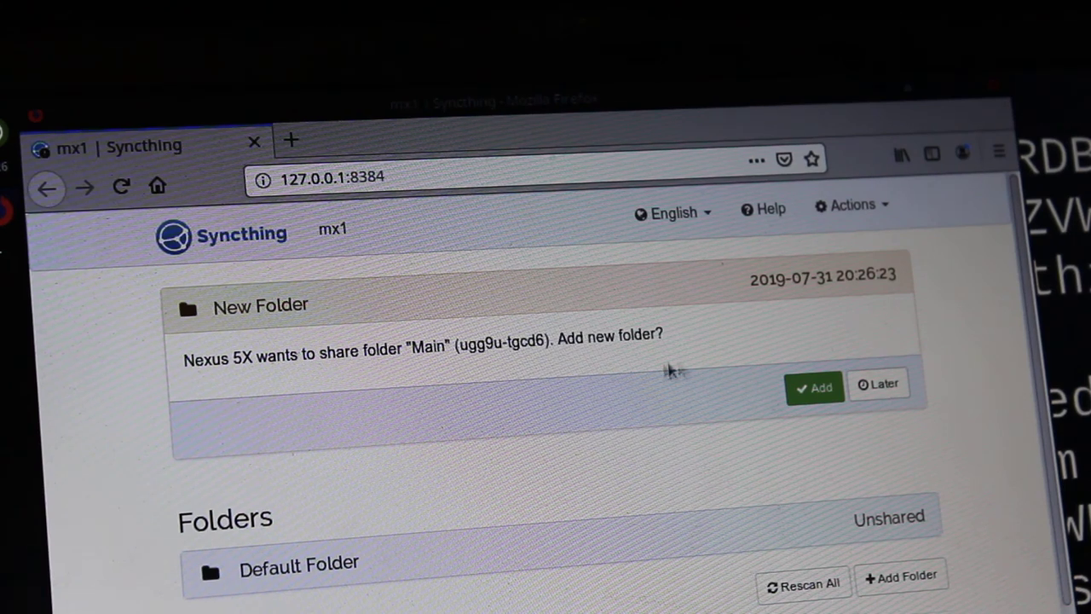
Add the Main folder offered by Nexus 5X, bringing up its prefilled folder settings
click(815, 385)
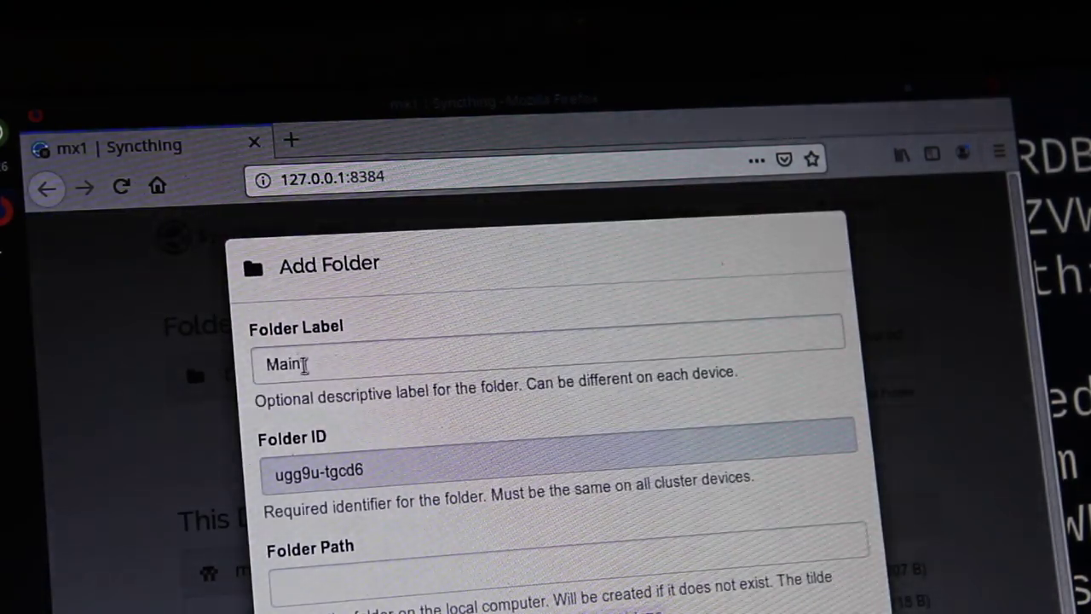
Label the folder phonemain with path /home/demo/phonemain and save it
double_click(281, 365)
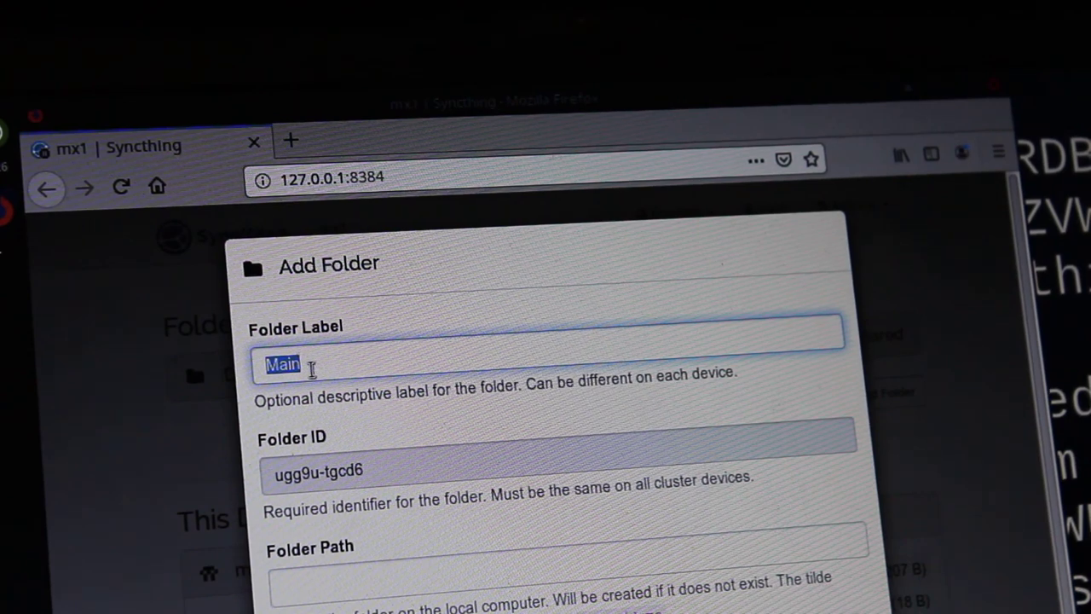
text(phone)
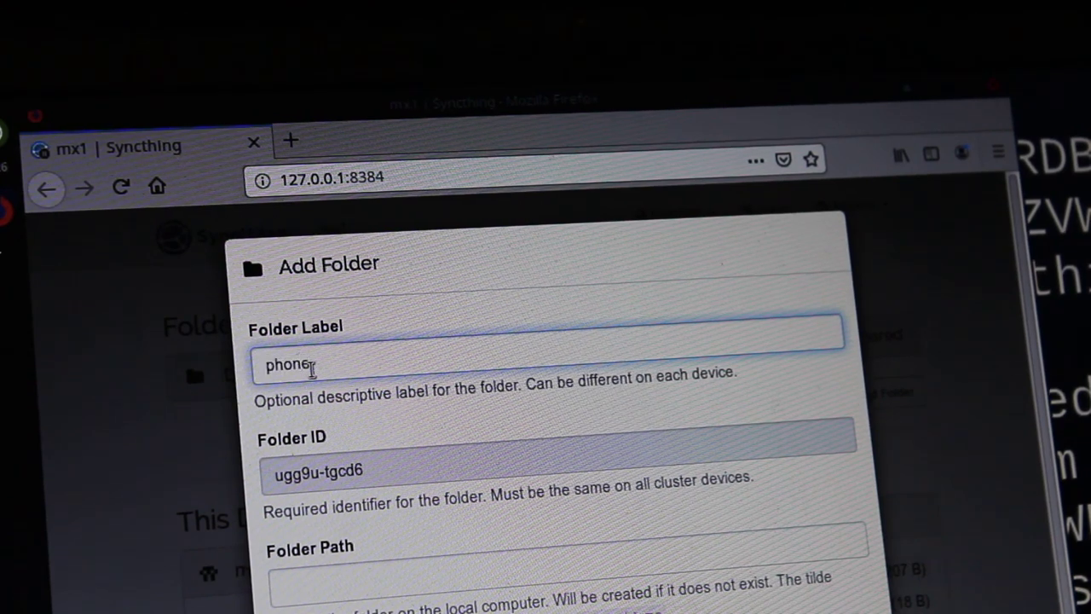
text(main)
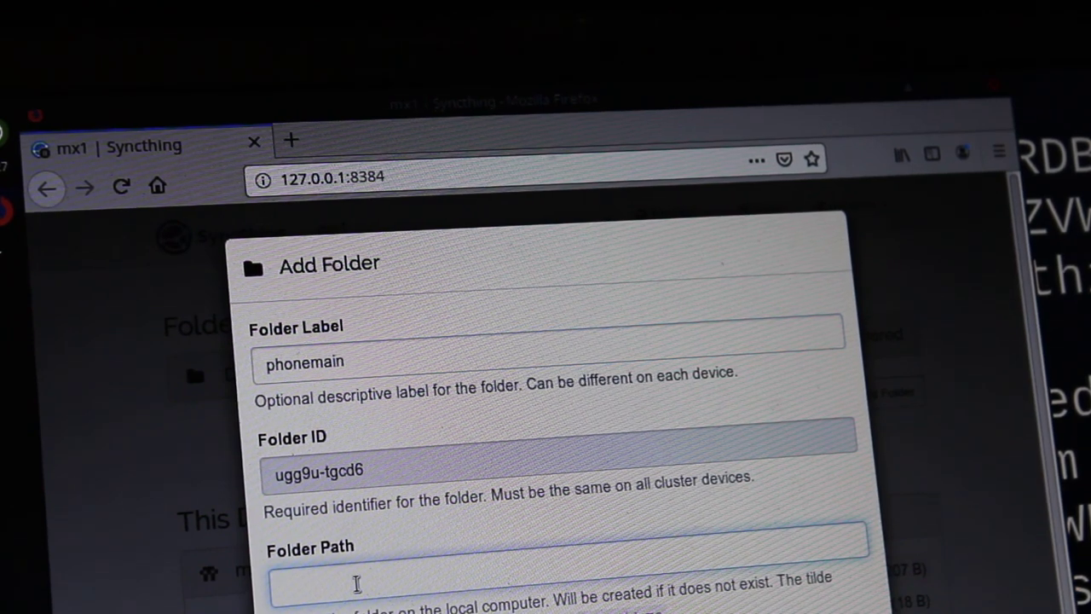
text(/home/demo)
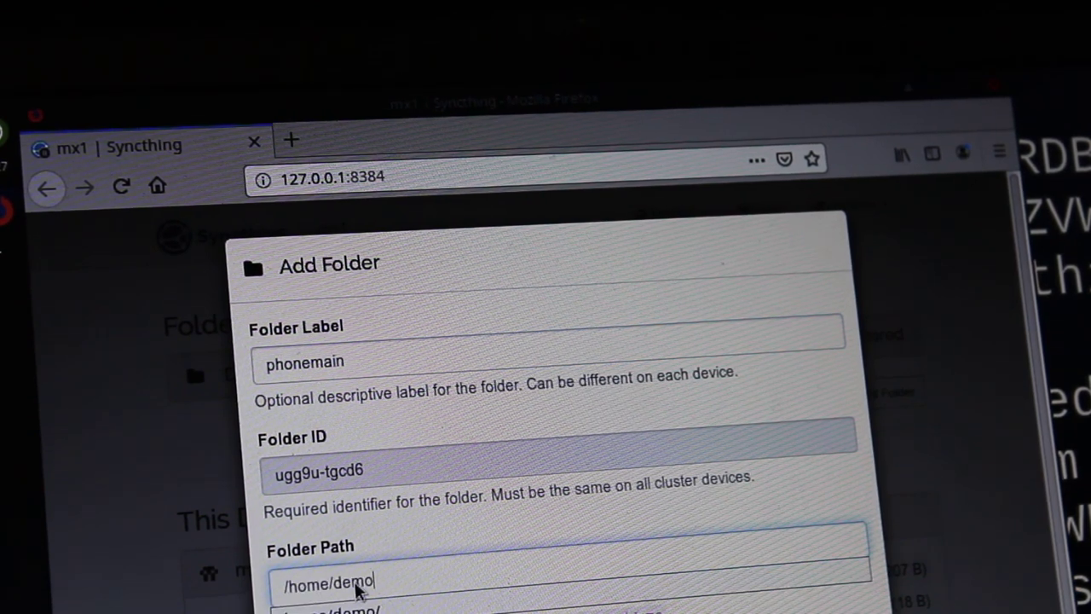
text(/pho)
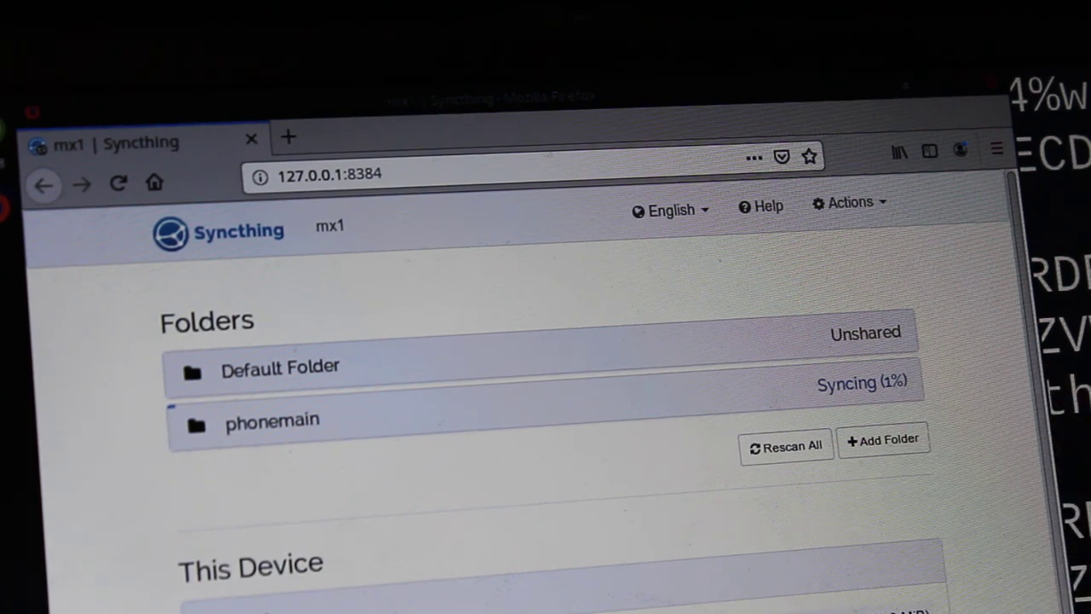
Expand the phonemain folder entry to view its sync status and details
click(273, 419)
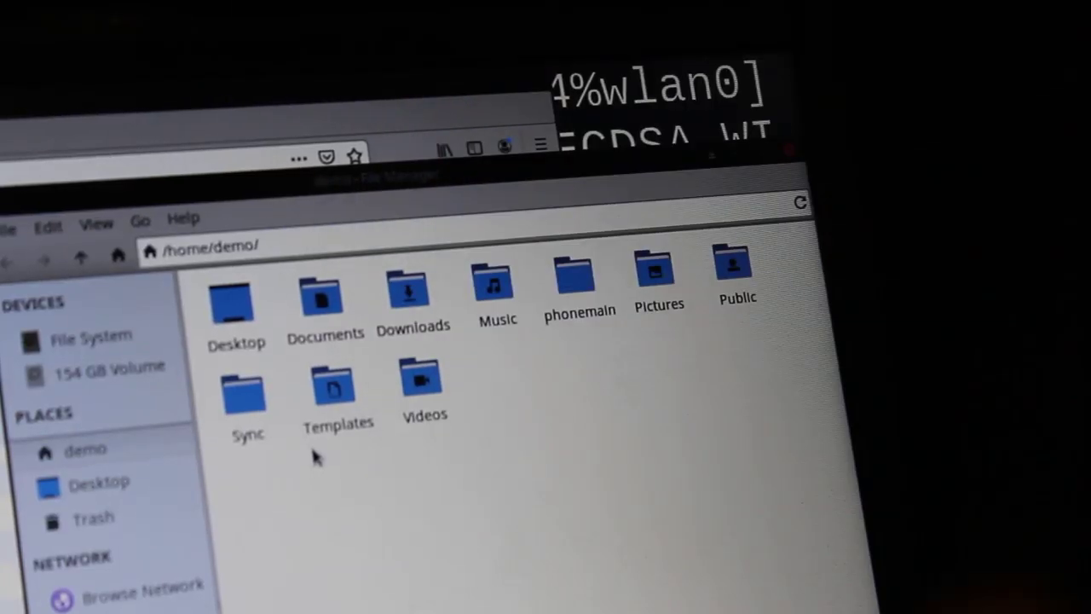
Browse into phonemain and look over synced phone folders like Download and Android
click(580, 281)
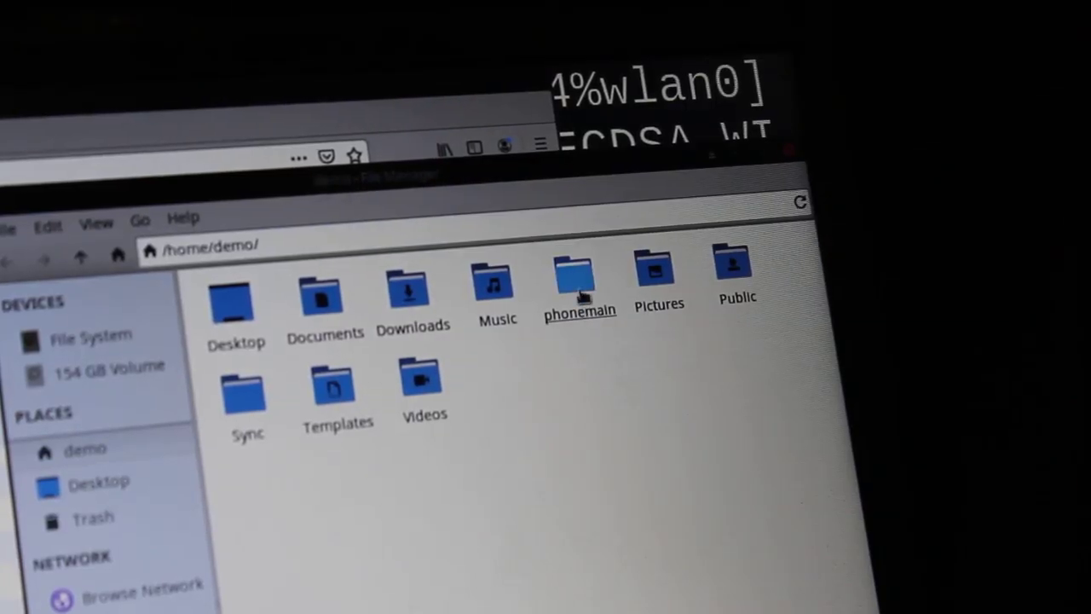
double_click(580, 287)
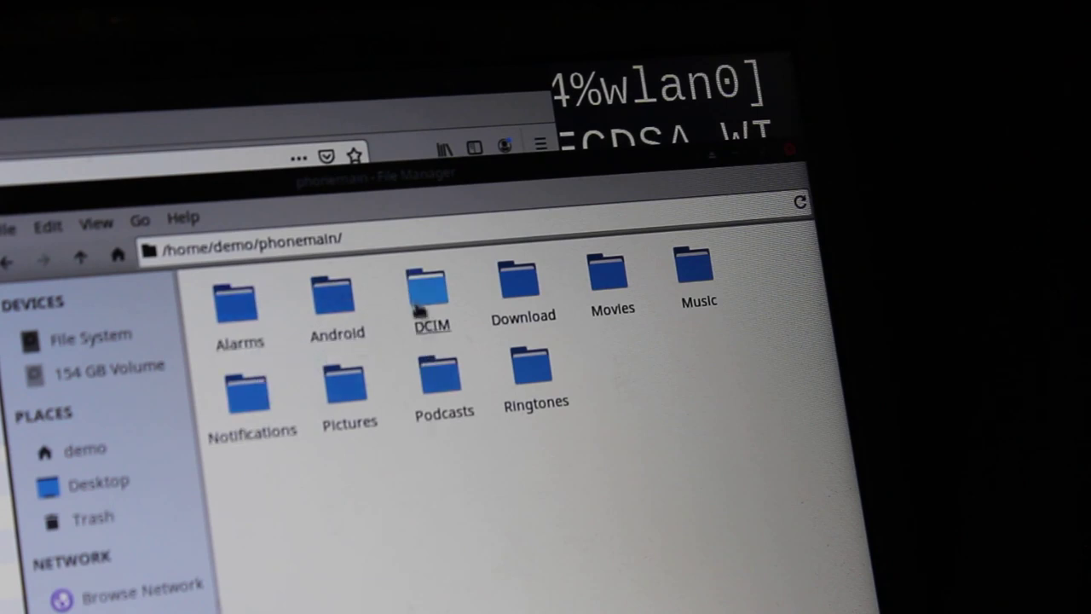
click(523, 286)
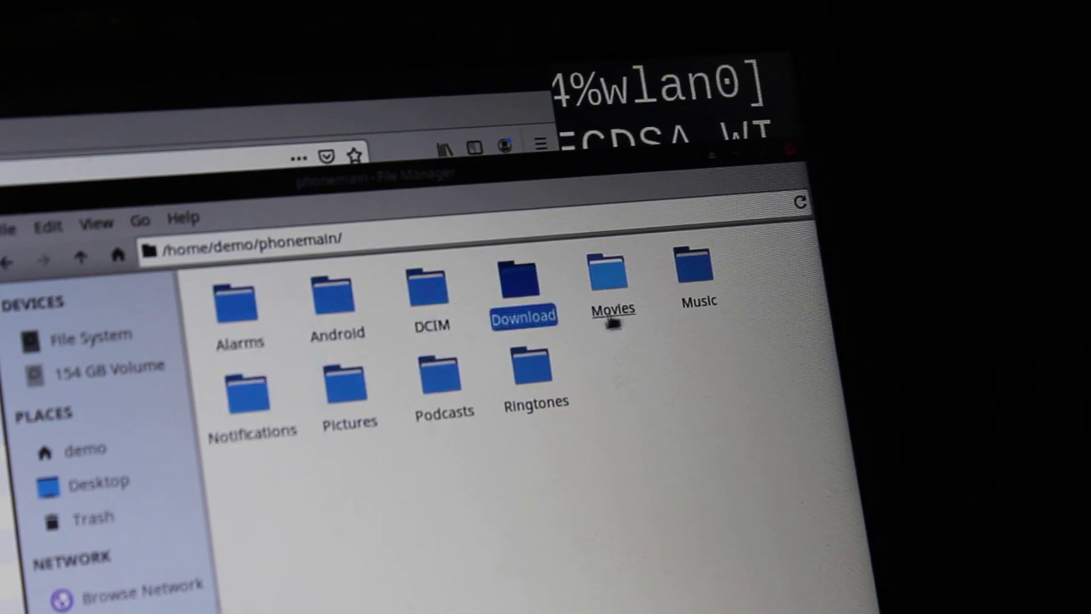
click(347, 389)
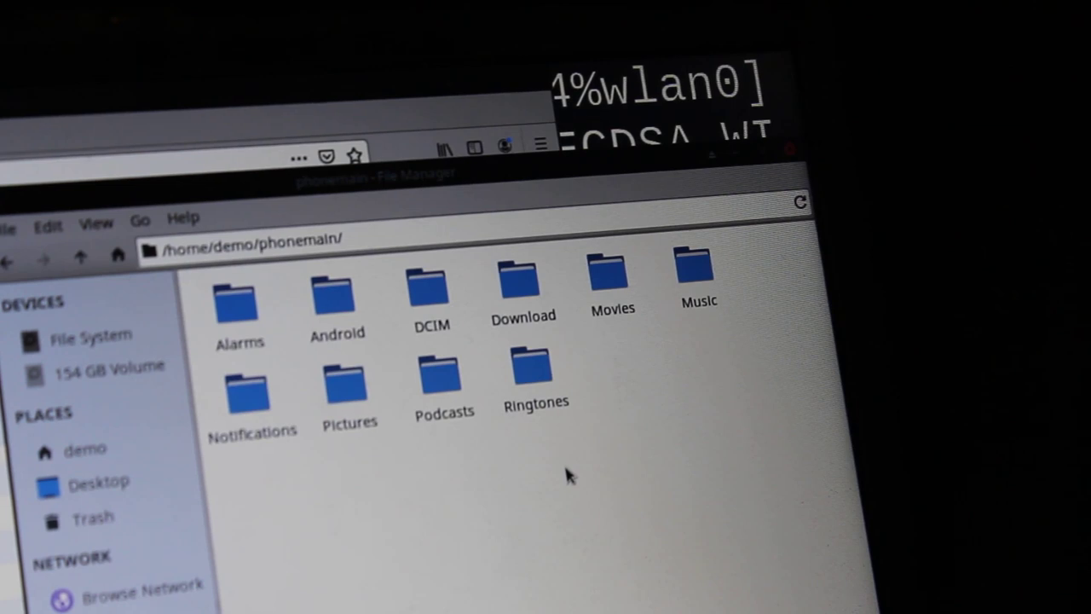
mouse_move(560, 479)
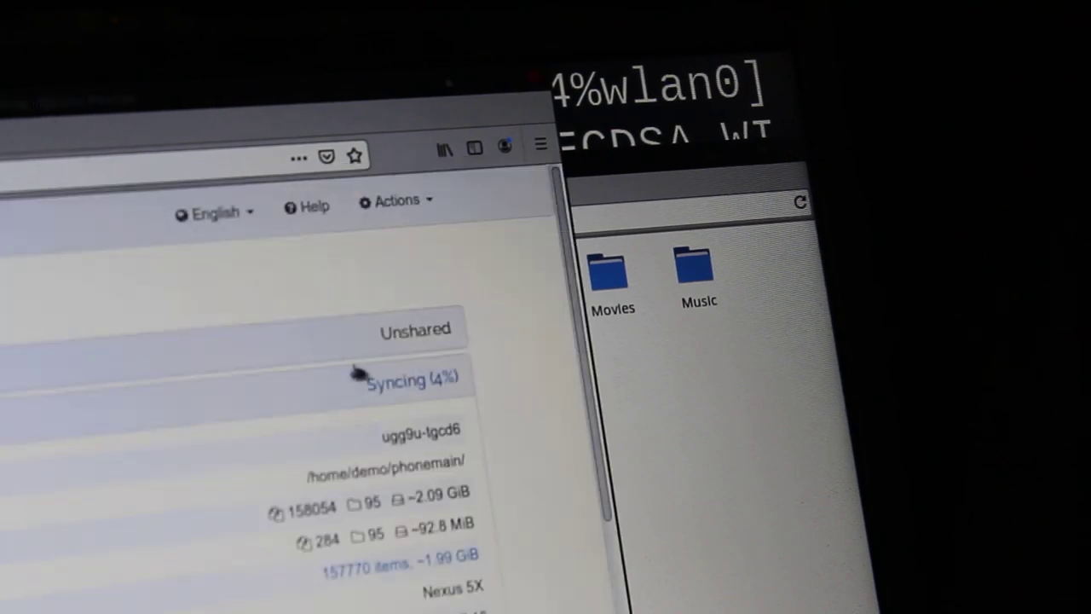
mouse_move(418, 400)
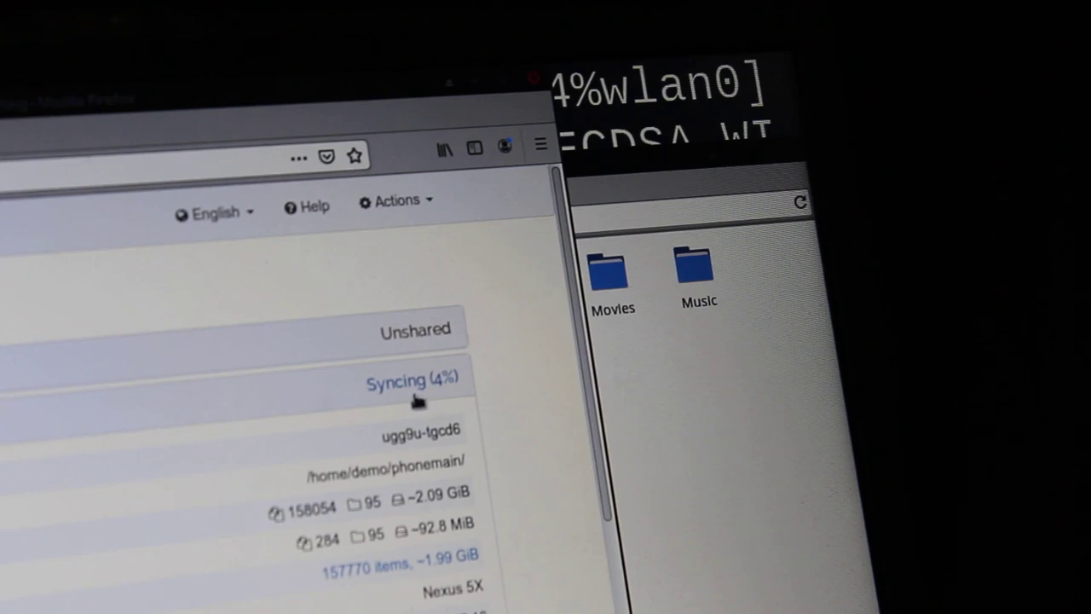
mouse_move(665, 392)
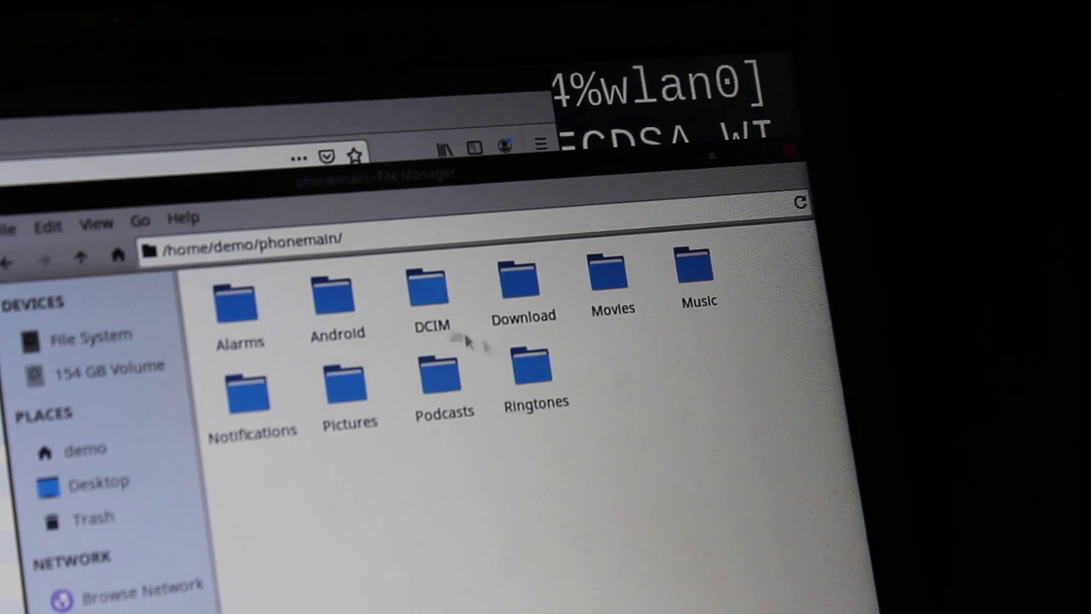
click(337, 289)
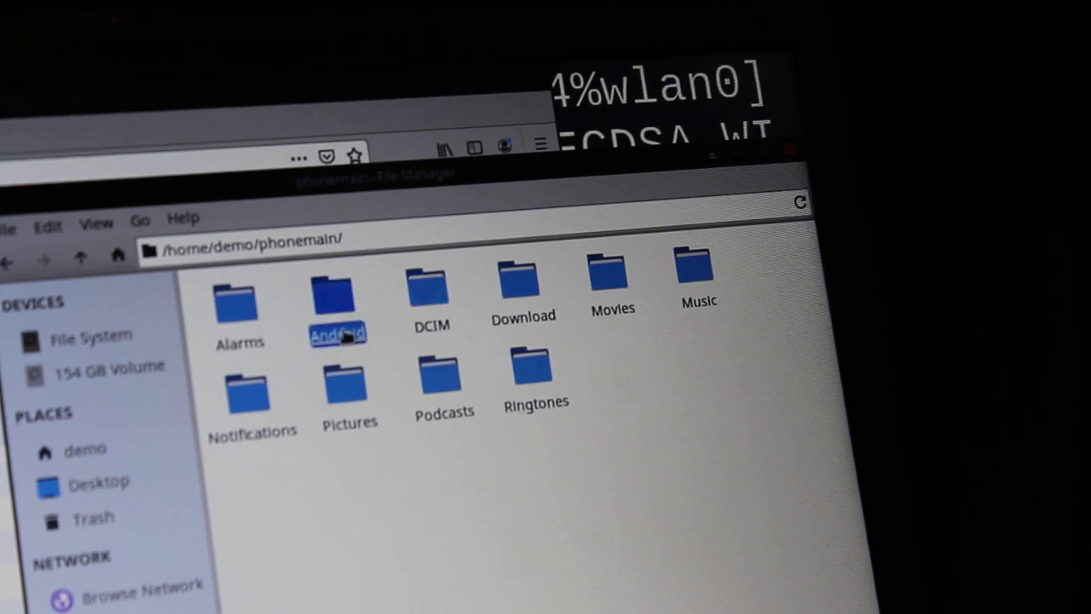